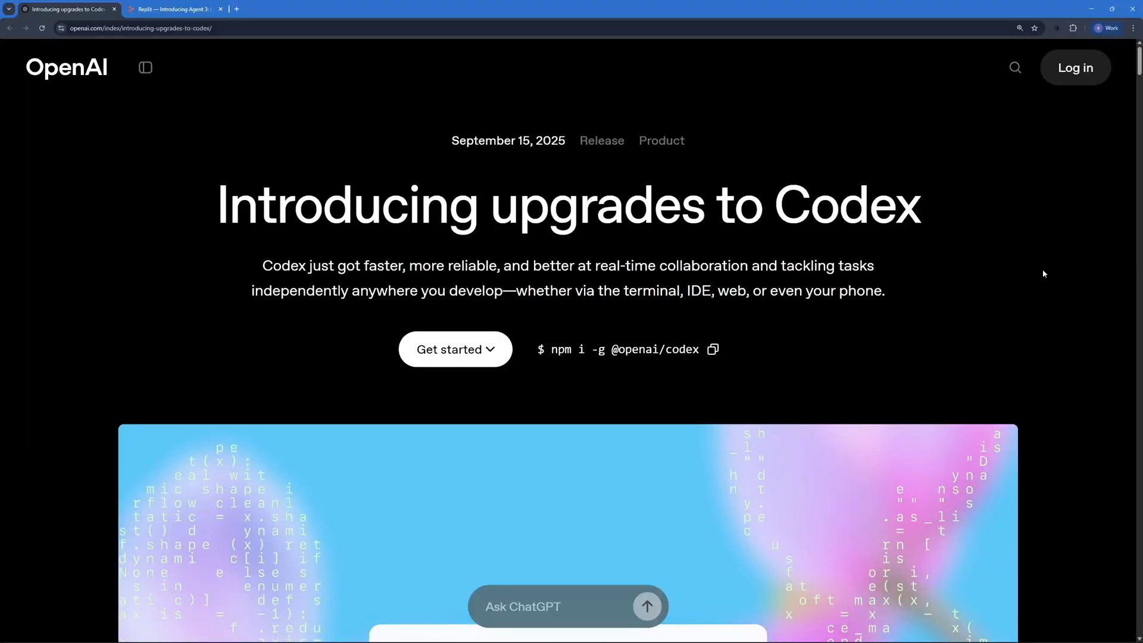
Step: Scroll to the GPT-5-Codex section and highlight its opening description and the AGENTS.md adherence phrase
scroll(down, 3)
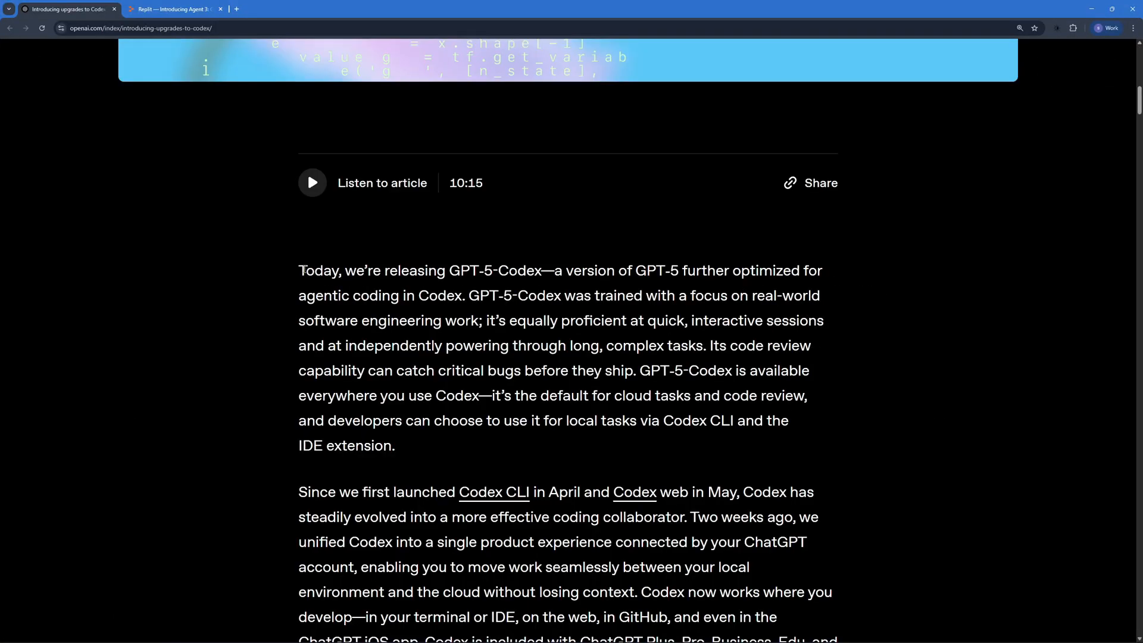
drag(298, 270, 491, 270)
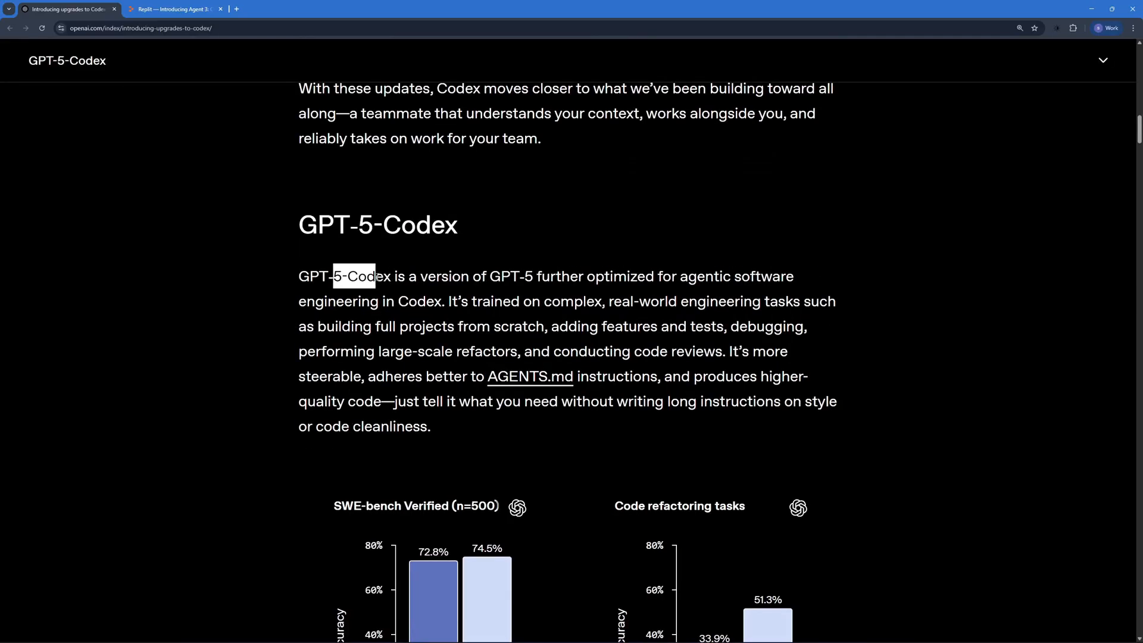
drag(372, 276, 569, 276)
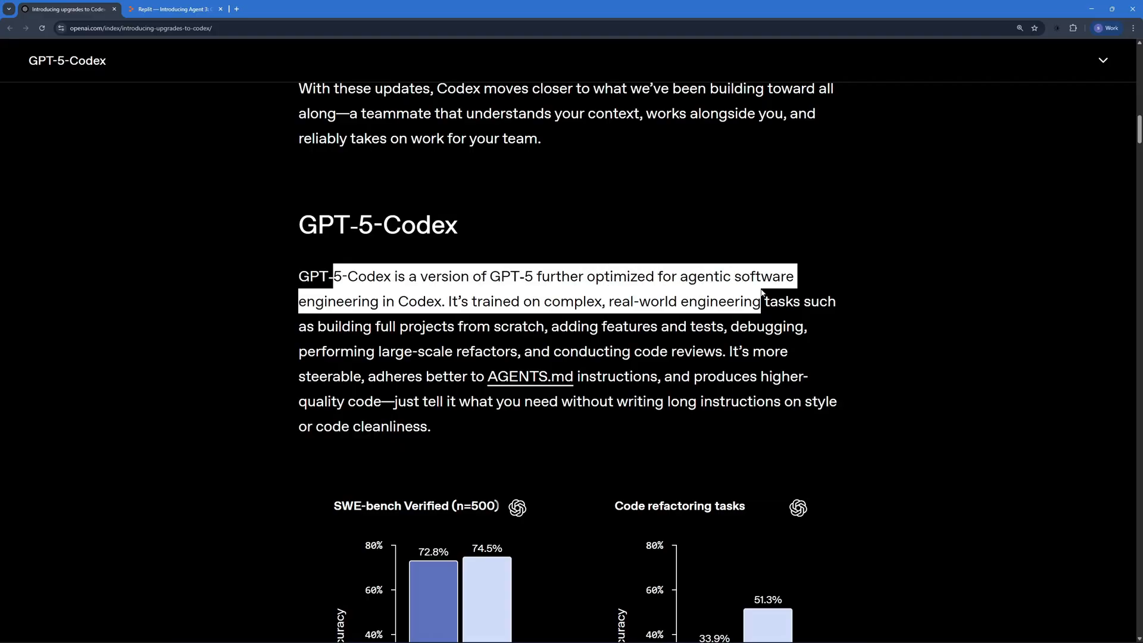
drag(760, 295, 770, 275)
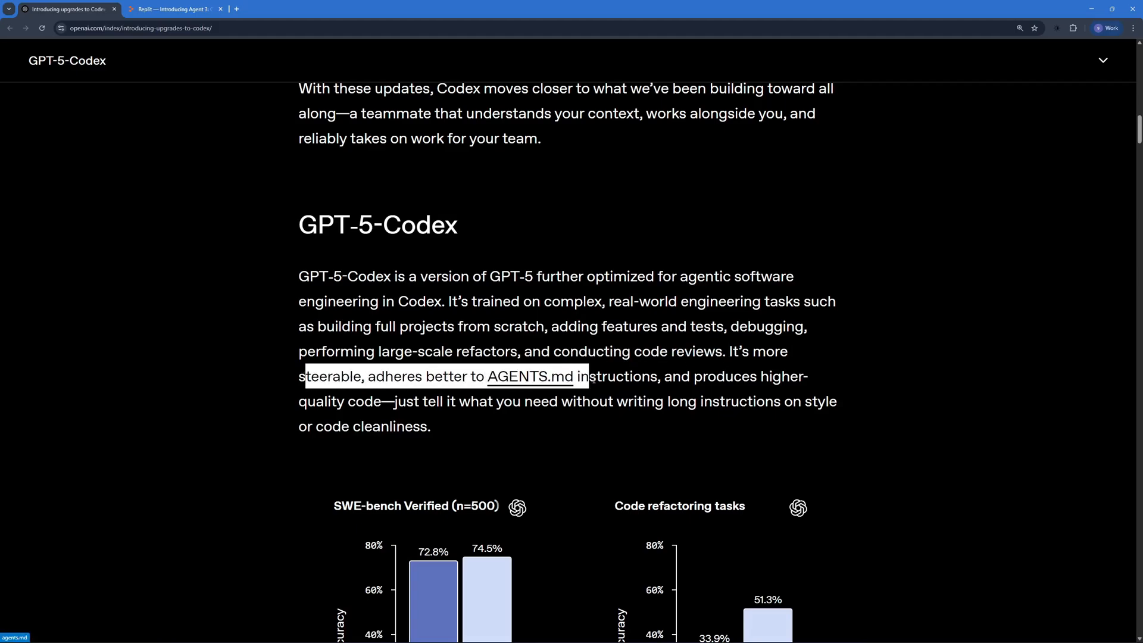
drag(583, 376, 660, 376)
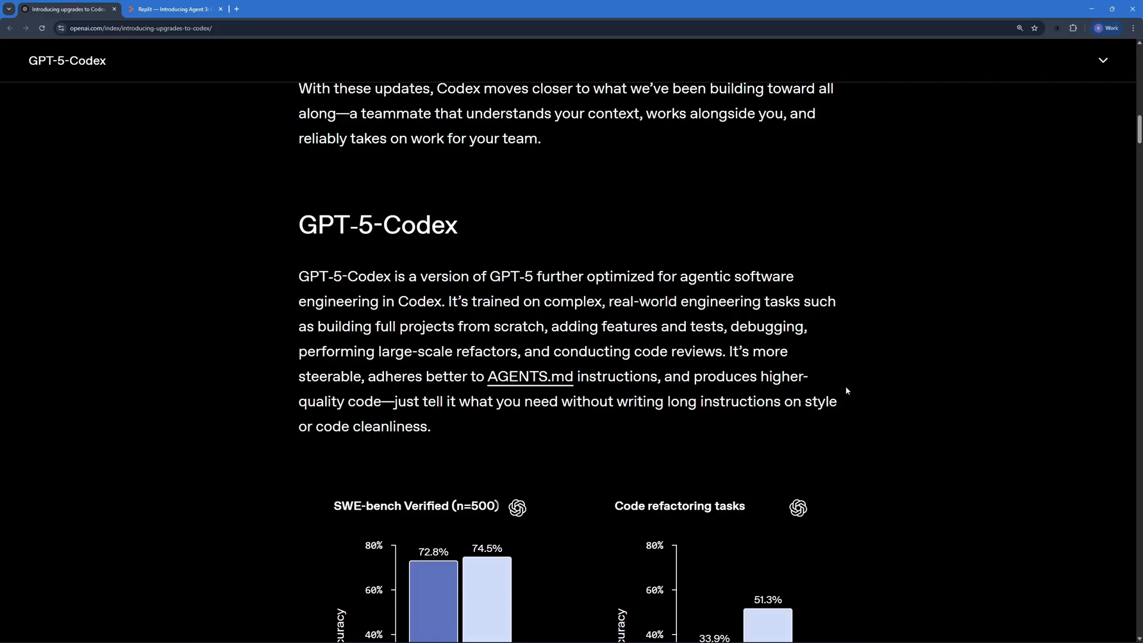
Step: Scroll down to the SWE-bench Verified and Code refactoring tasks bar charts
scroll(down, 3)
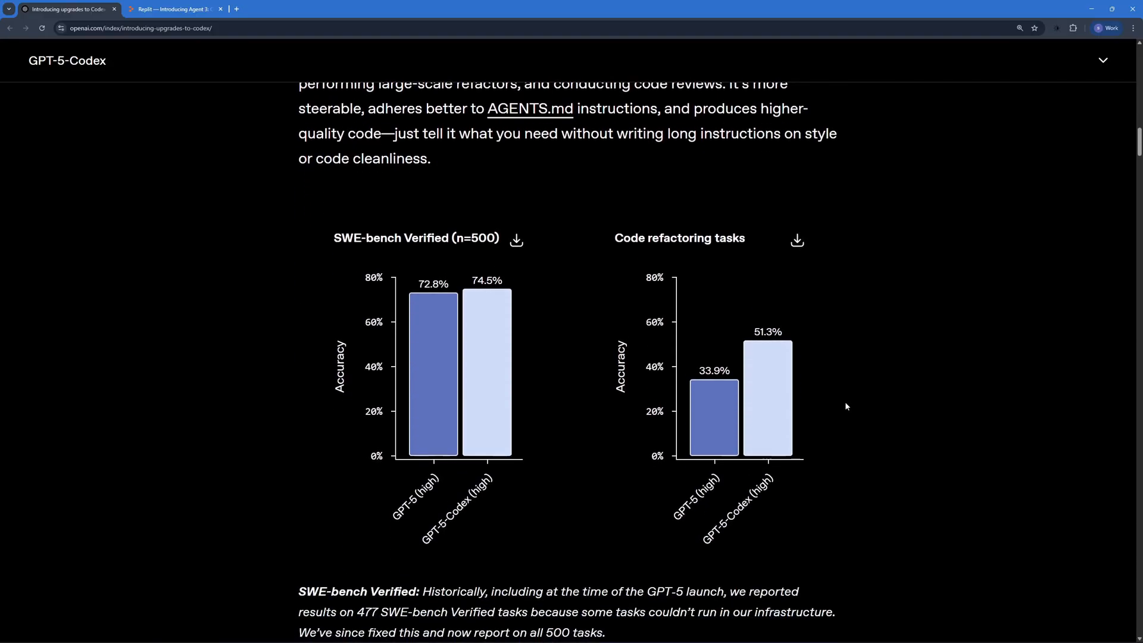
mouse_move(840, 406)
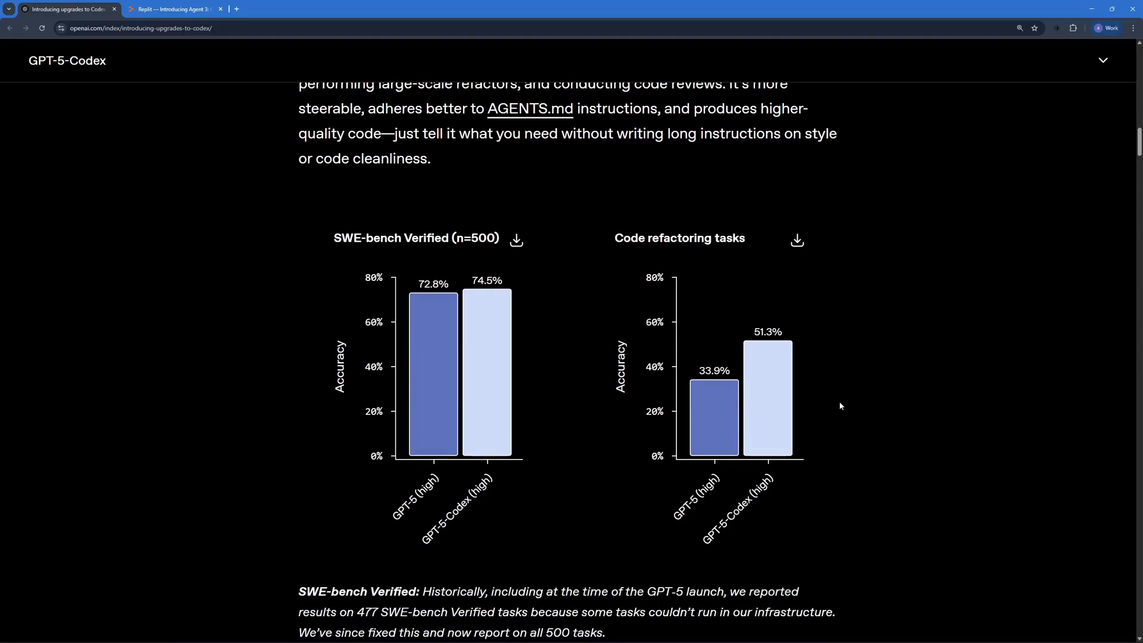
scroll(down, 3)
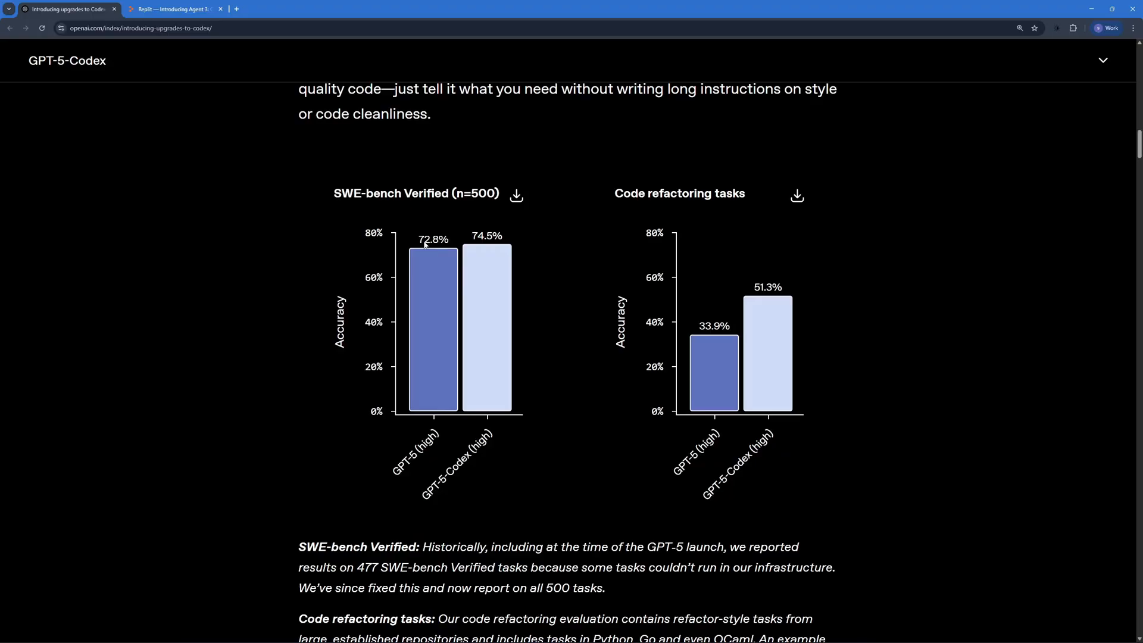
mouse_move(441, 311)
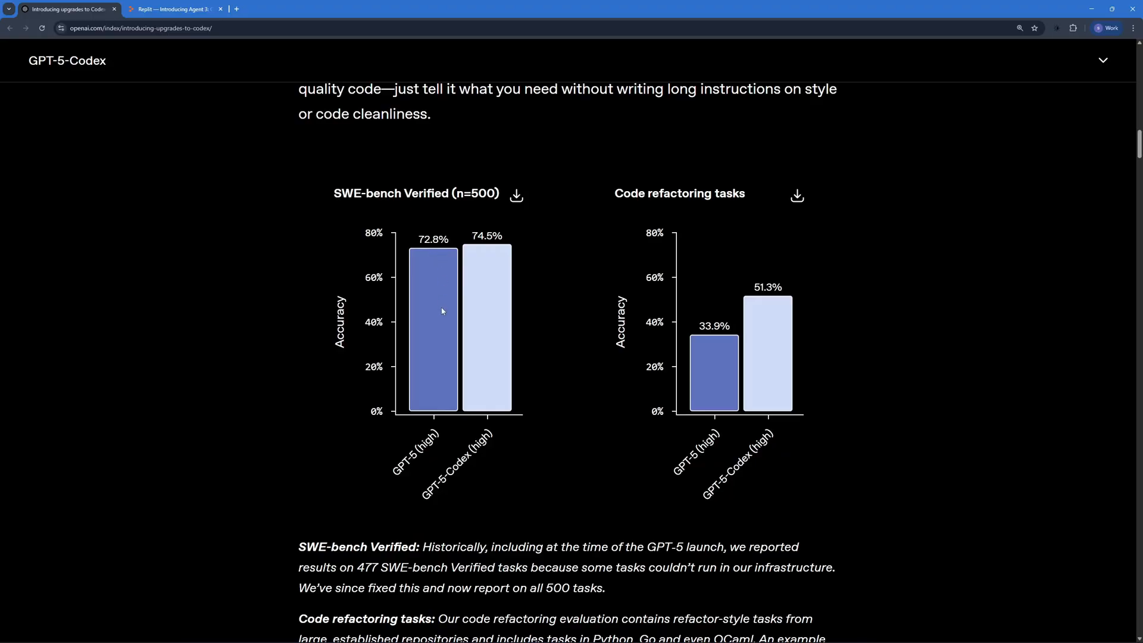
mouse_move(480, 249)
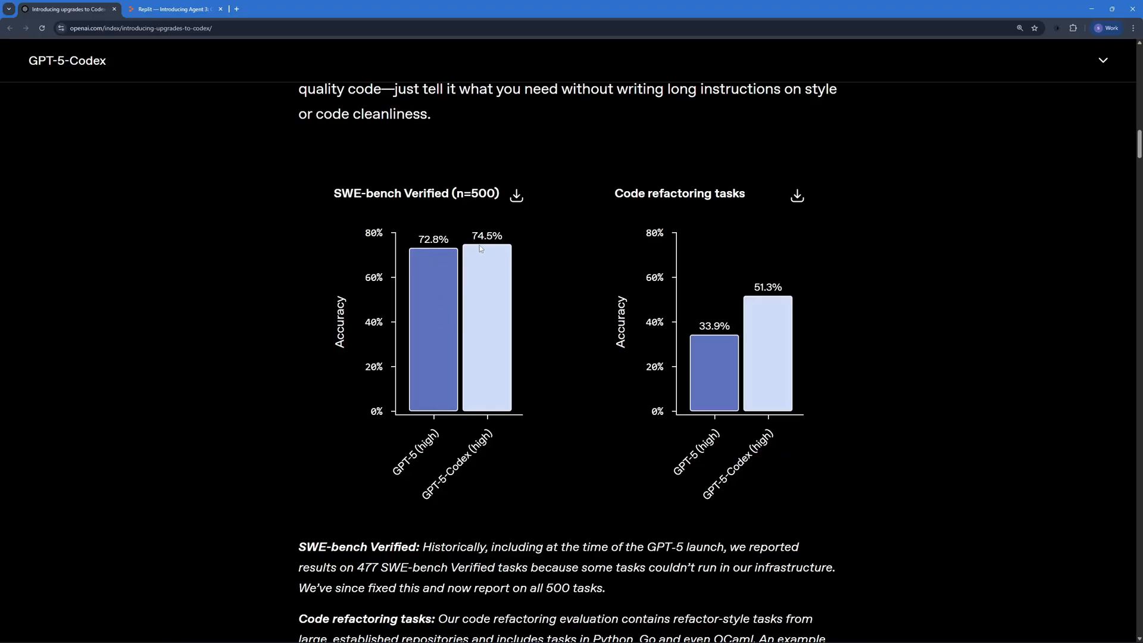
mouse_move(505, 310)
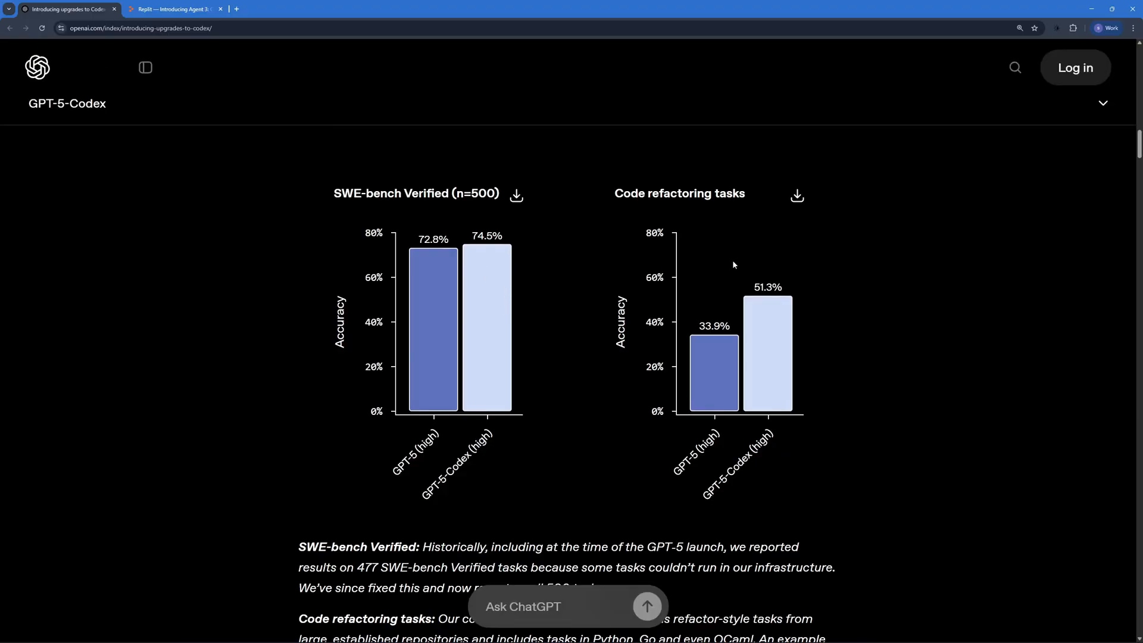
mouse_move(781, 267)
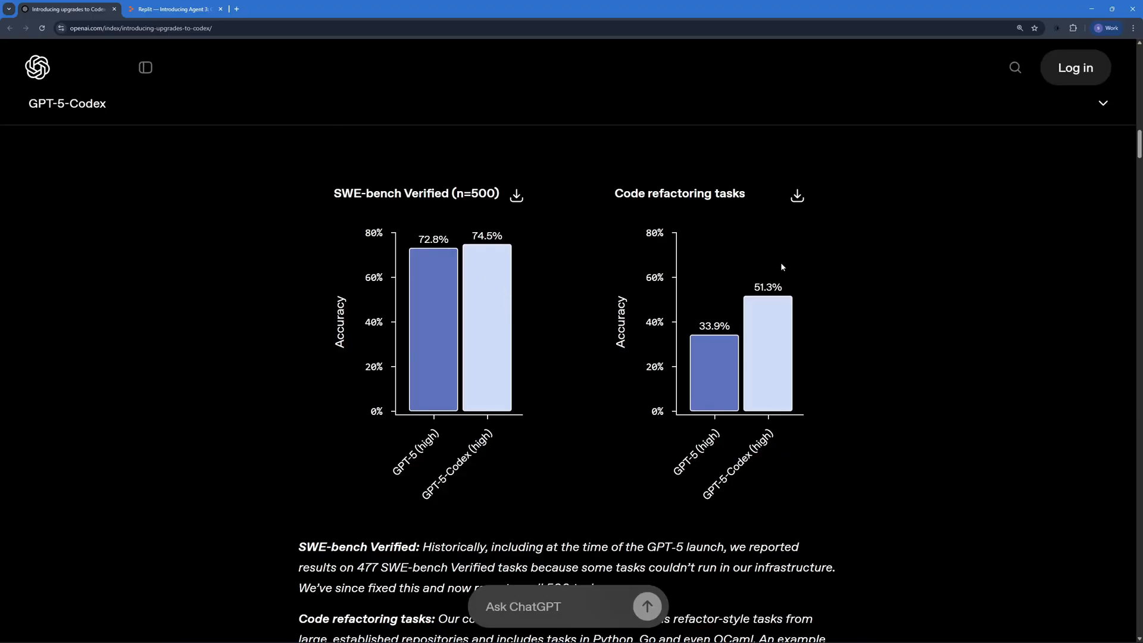
mouse_move(734, 408)
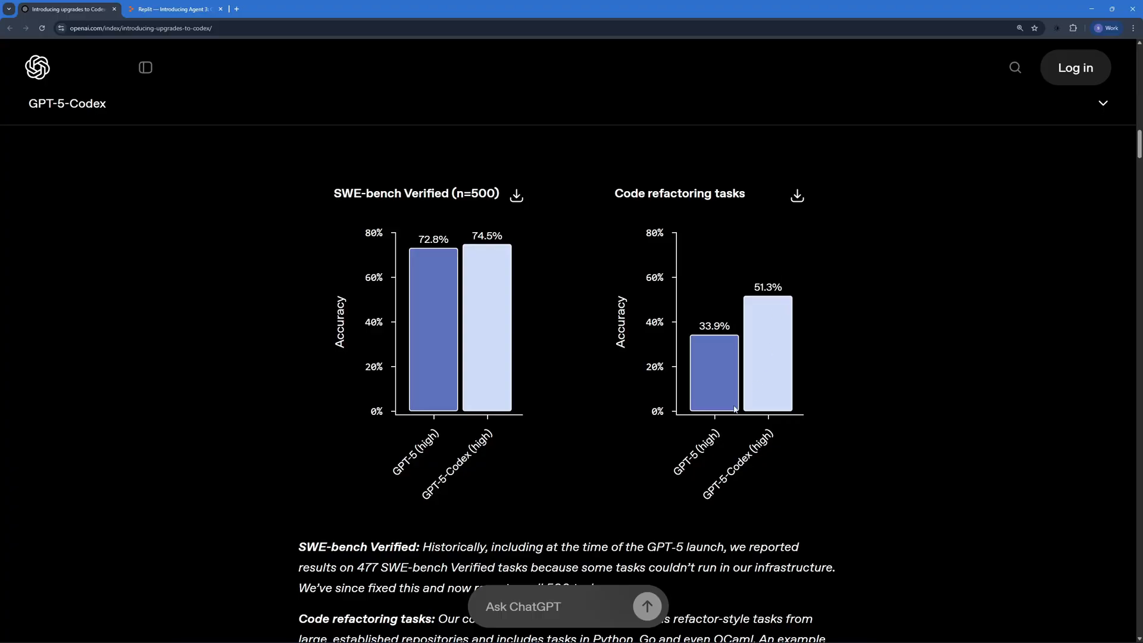
mouse_move(728, 447)
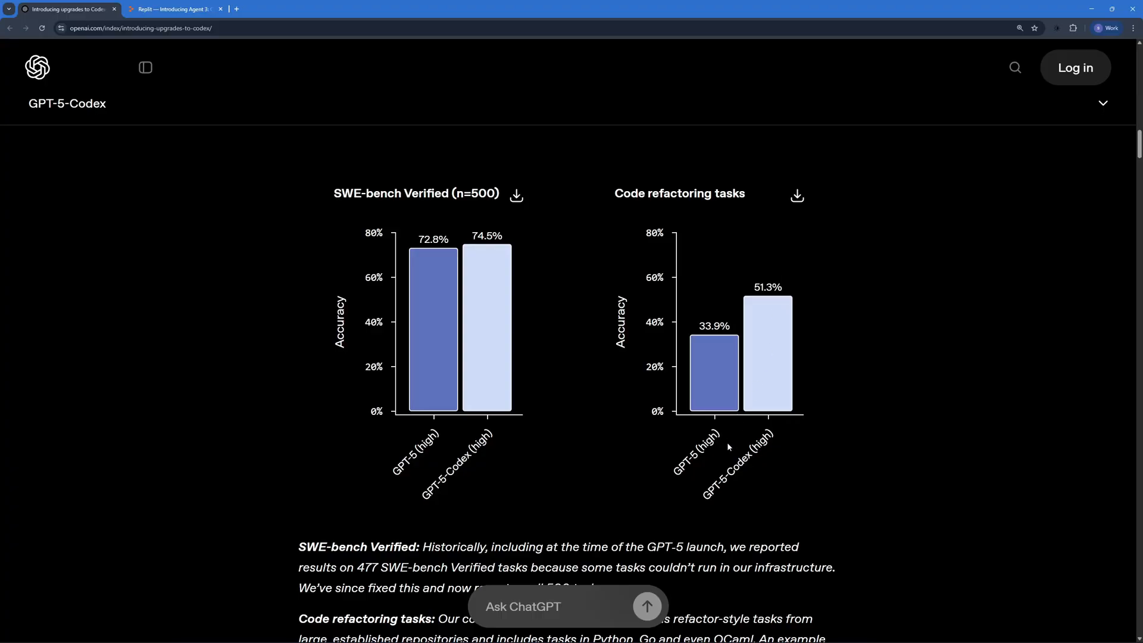
Step: Scroll to the dynamic thinking time paragraph and highlight the 'two essential skills' phrase
scroll(down, 3)
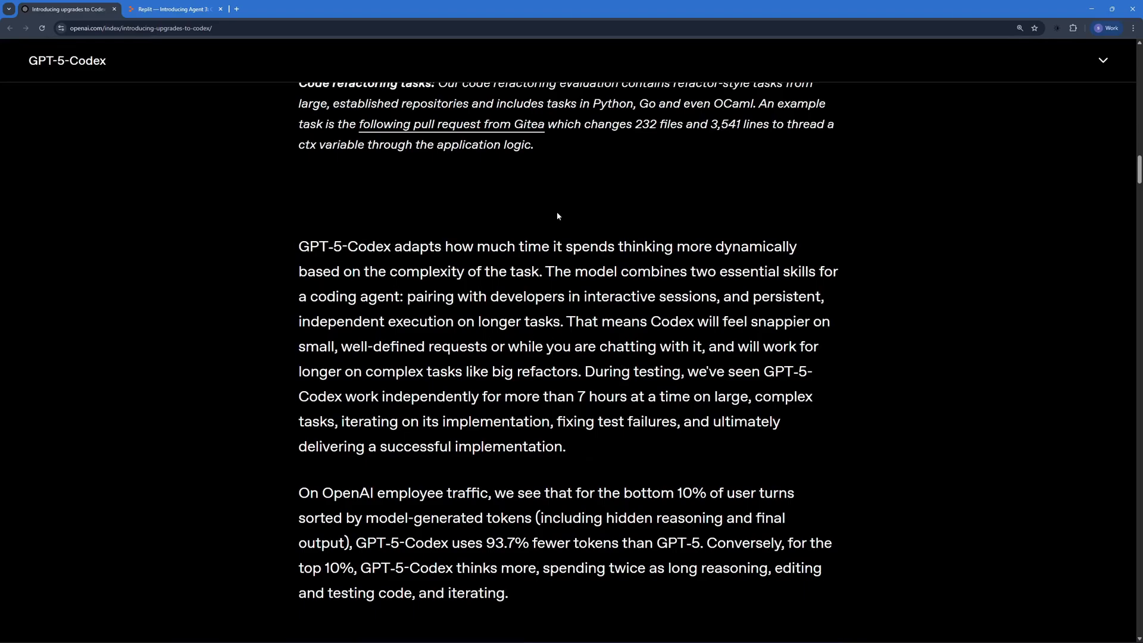
mouse_move(567, 245)
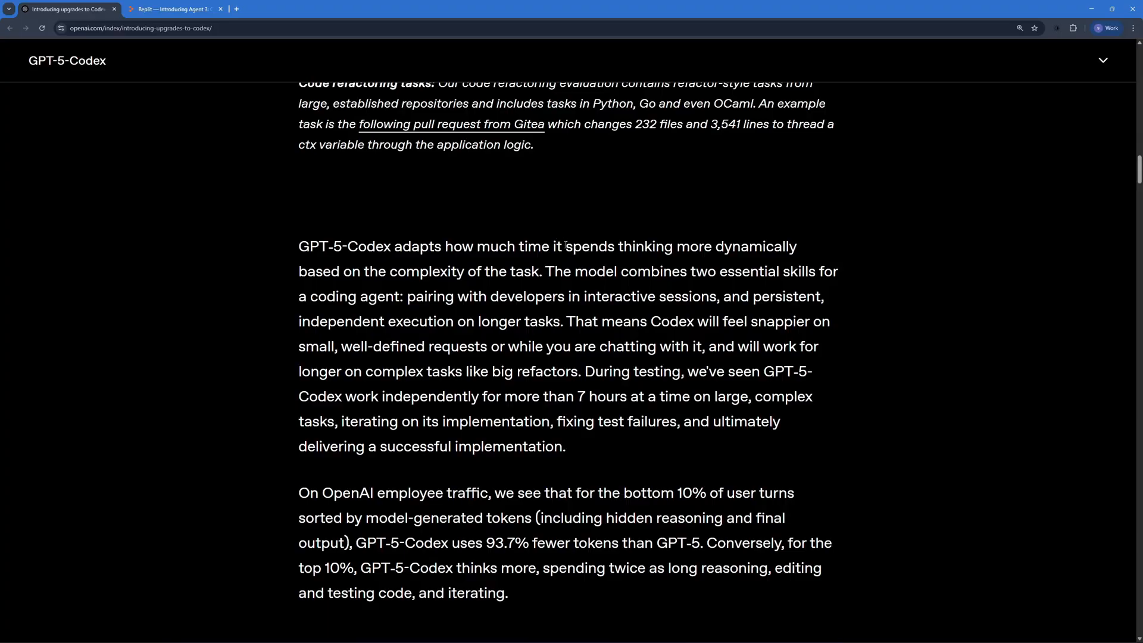
drag(565, 246, 796, 247)
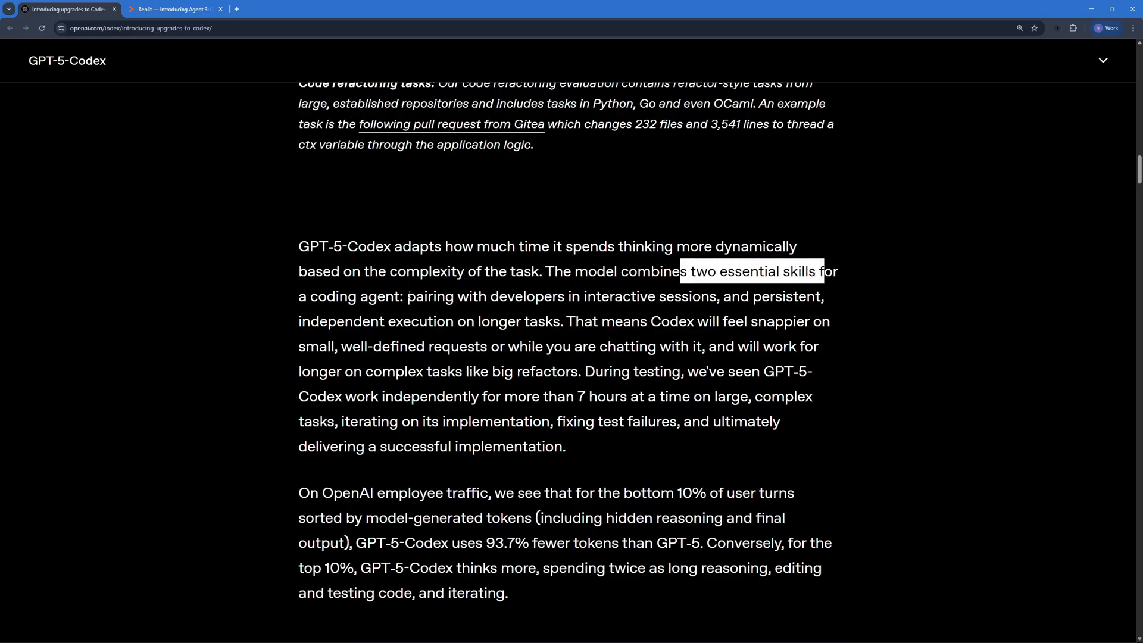
drag(407, 296, 657, 297)
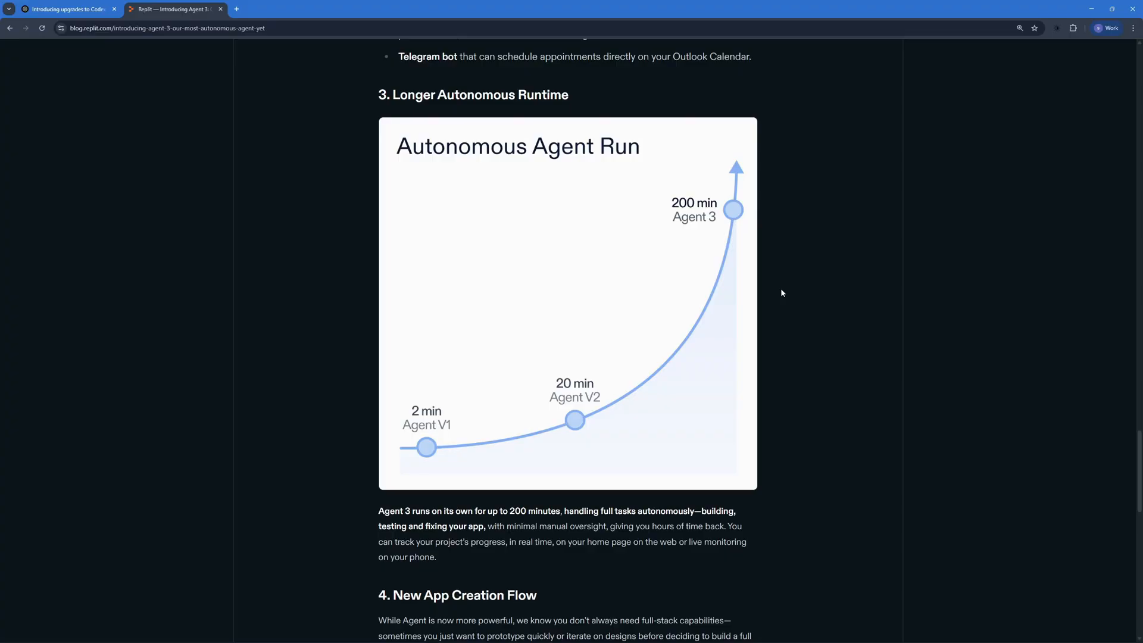
mouse_move(772, 299)
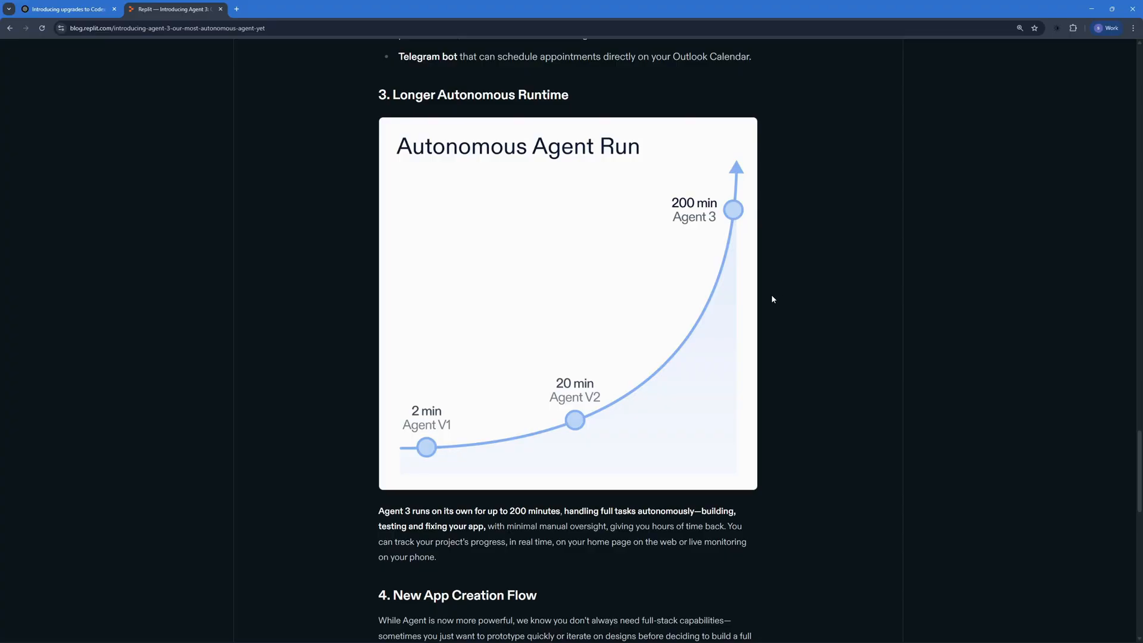
Step: Switch from the Replit blog back to the OpenAI Codex article tab
click(66, 9)
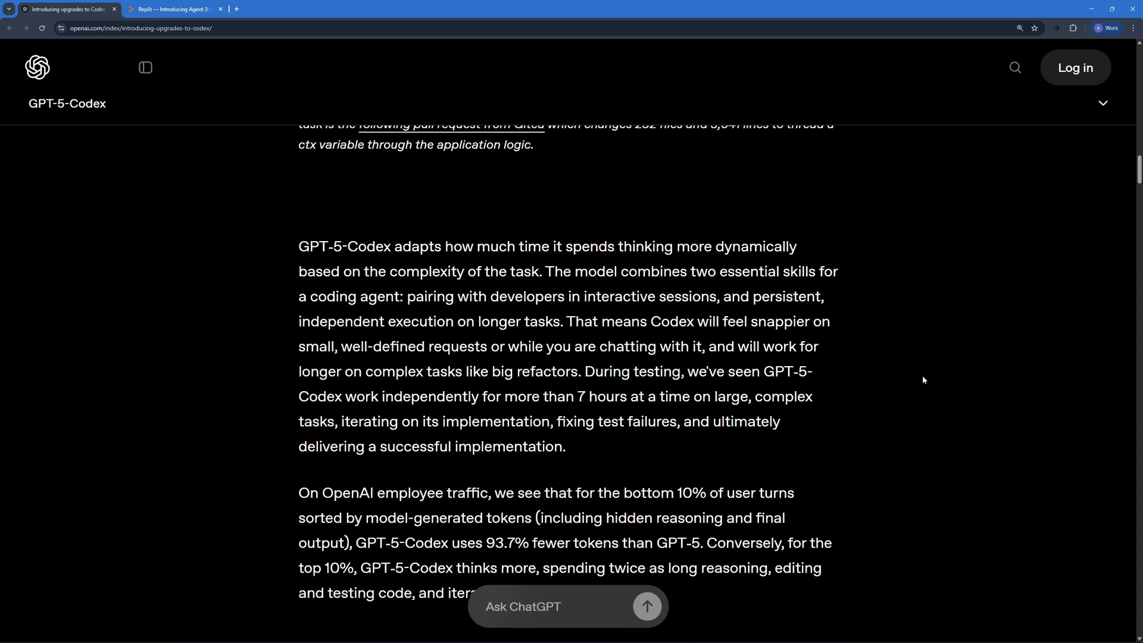
Step: Scroll to the employee traffic chart, highlight the 93.7% fewer tokens claim, then clear it
drag(557, 396, 731, 395)
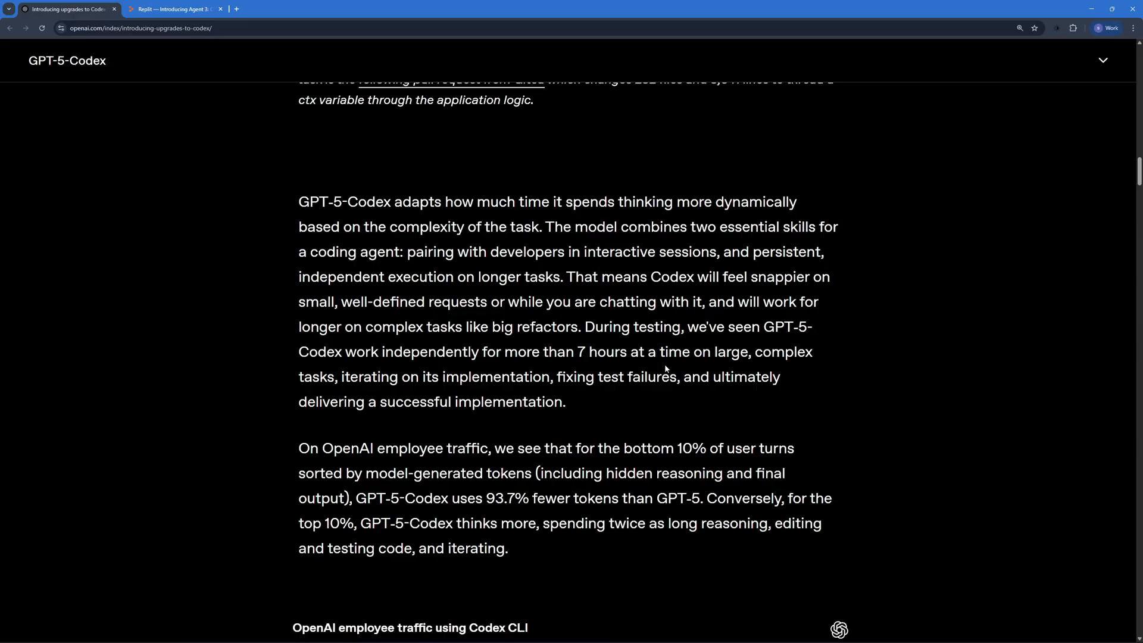
mouse_move(622, 381)
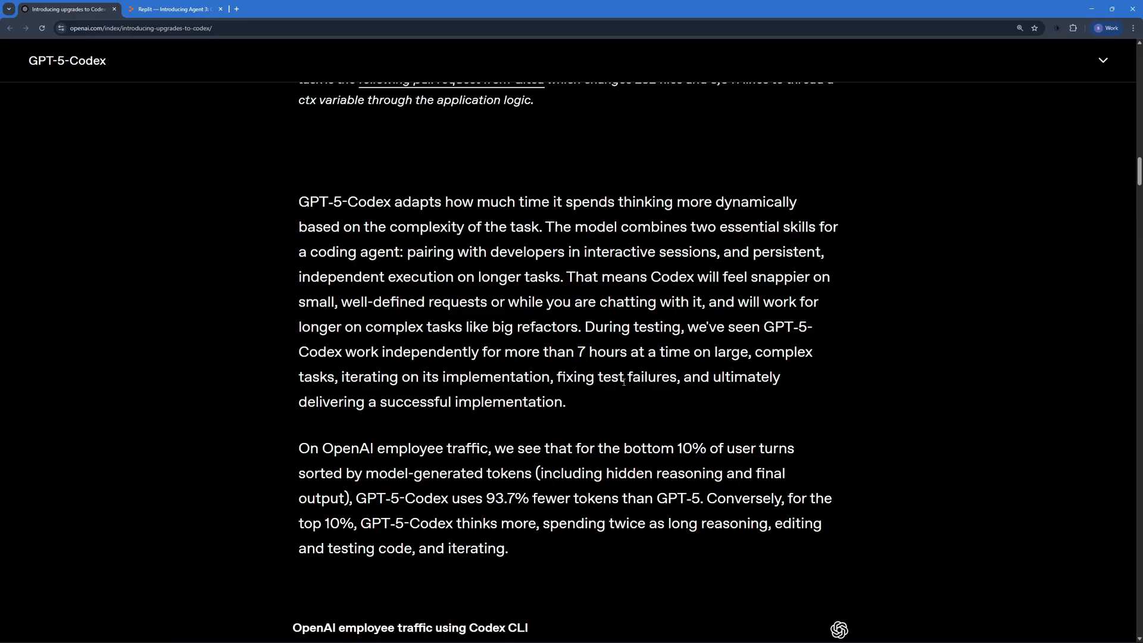
scroll(down, 3)
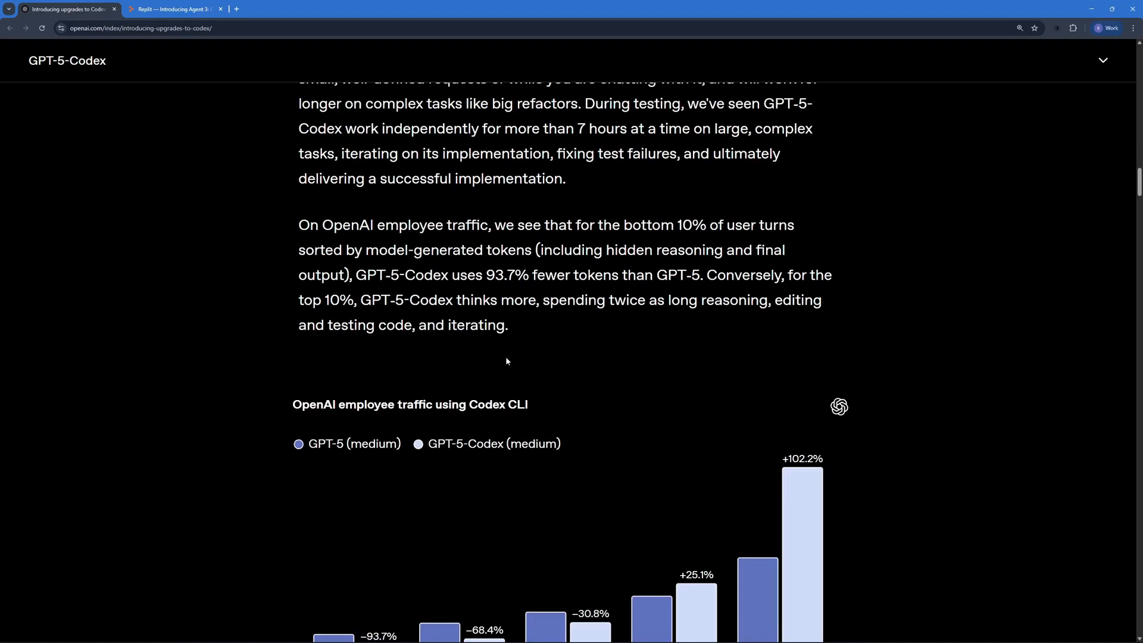
drag(361, 275, 507, 275)
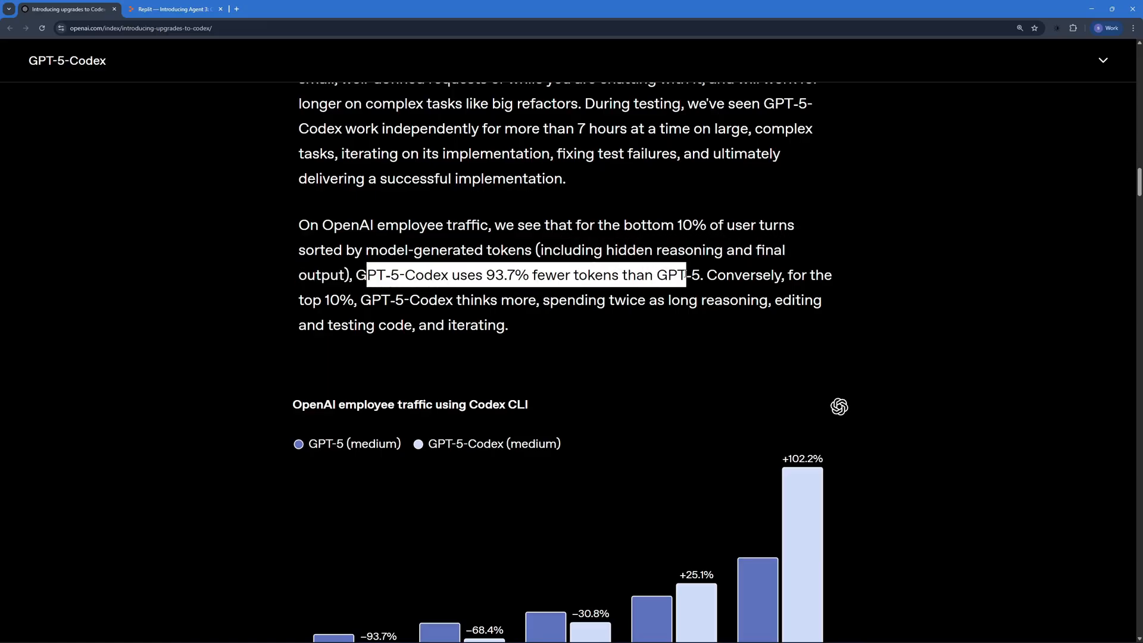
click(637, 329)
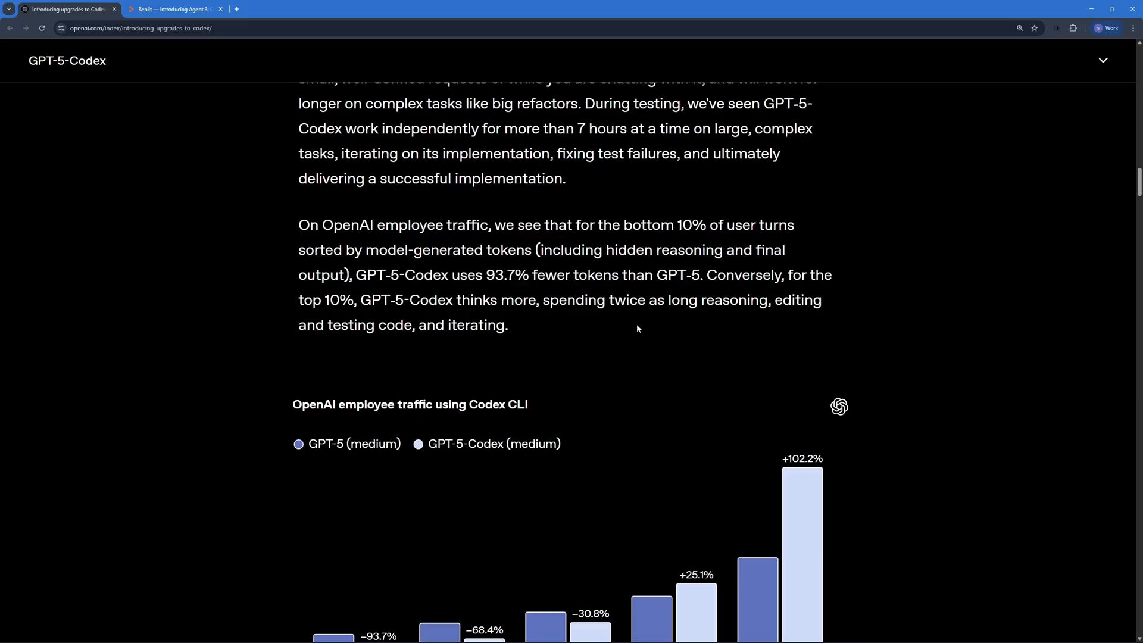
scroll(down, 3)
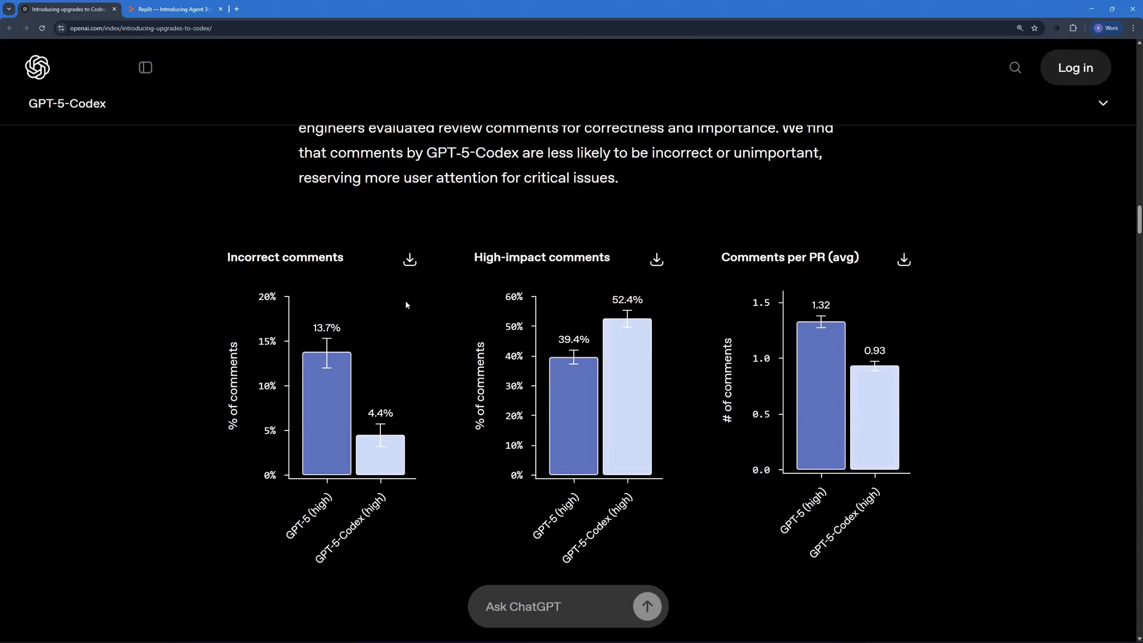
mouse_move(368, 470)
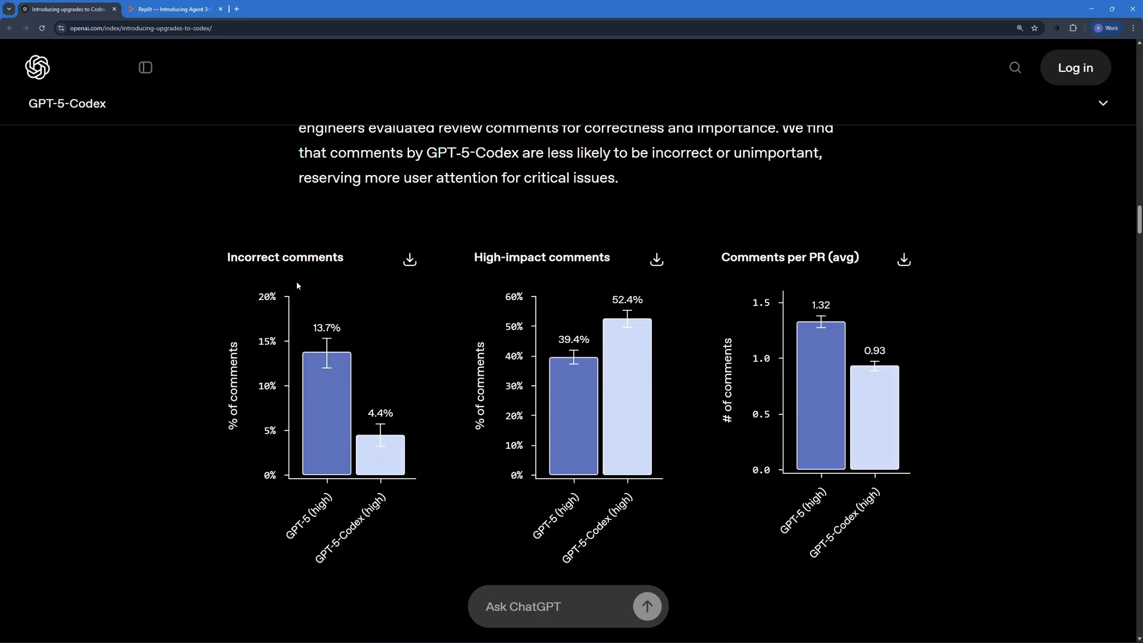
mouse_move(477, 285)
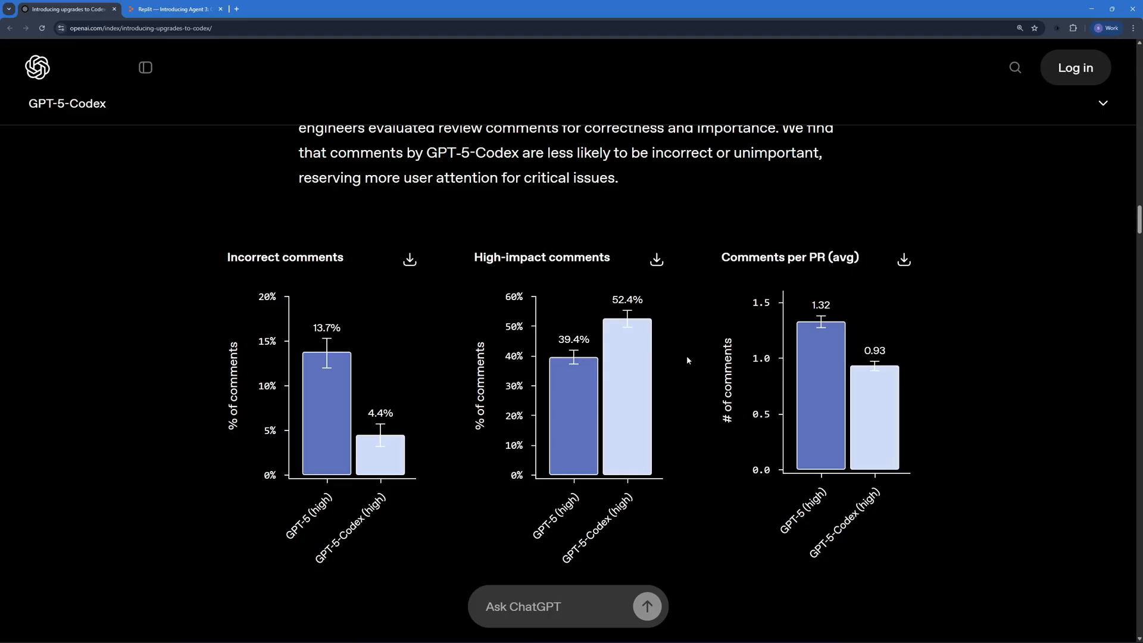
mouse_move(929, 394)
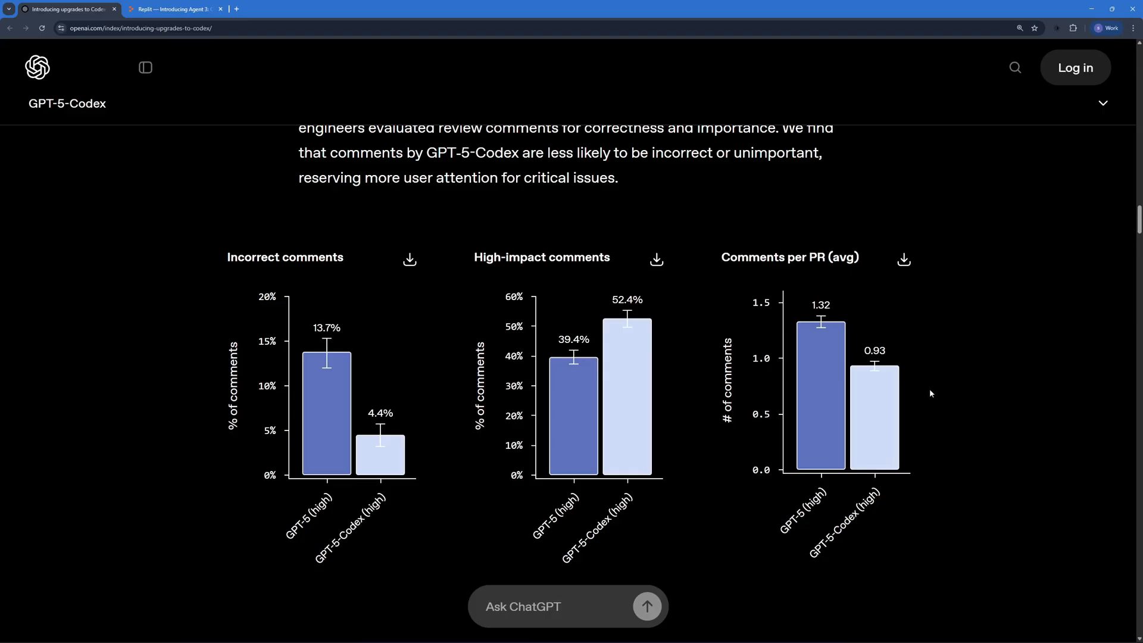
Step: Scroll down to the incorrect, high-impact and per-PR code review comment charts
scroll(down, 3)
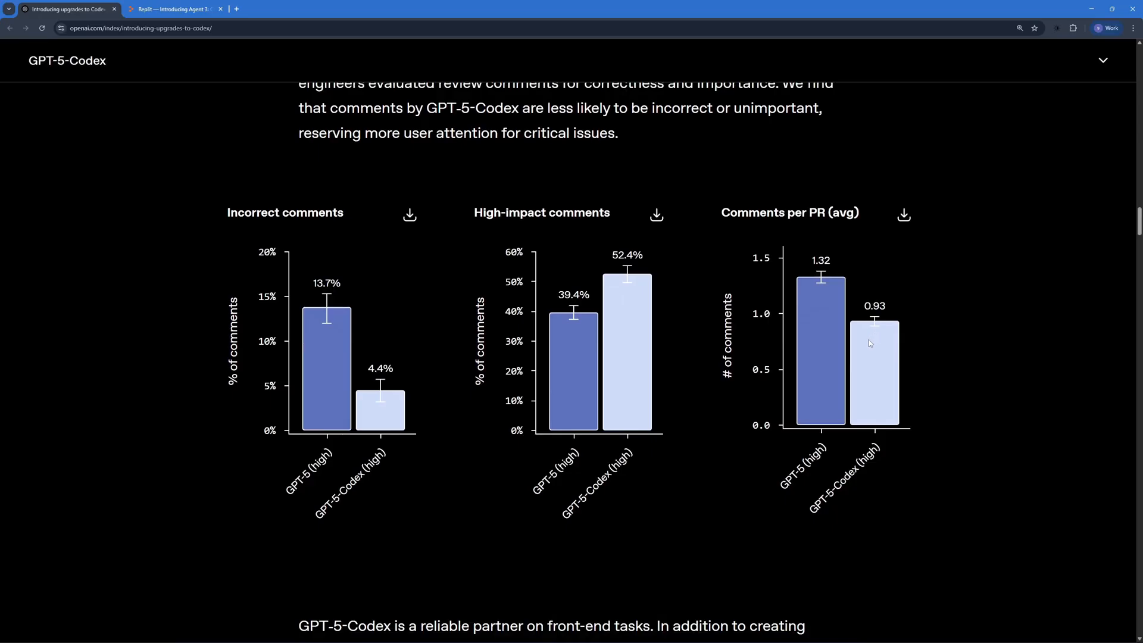
mouse_move(877, 338)
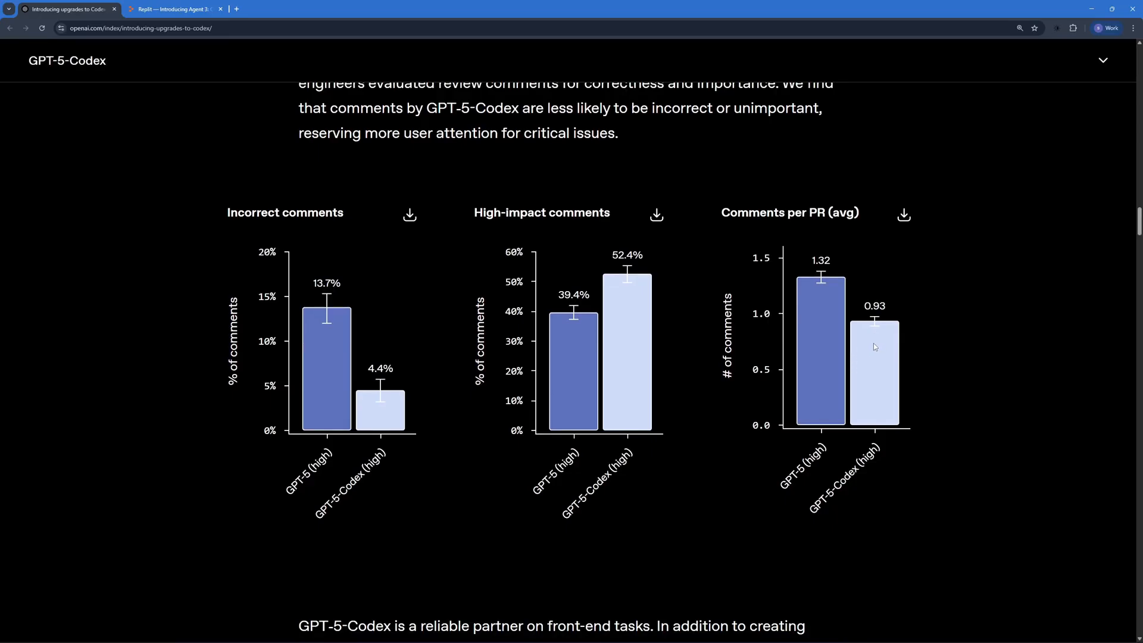
scroll(down, 3)
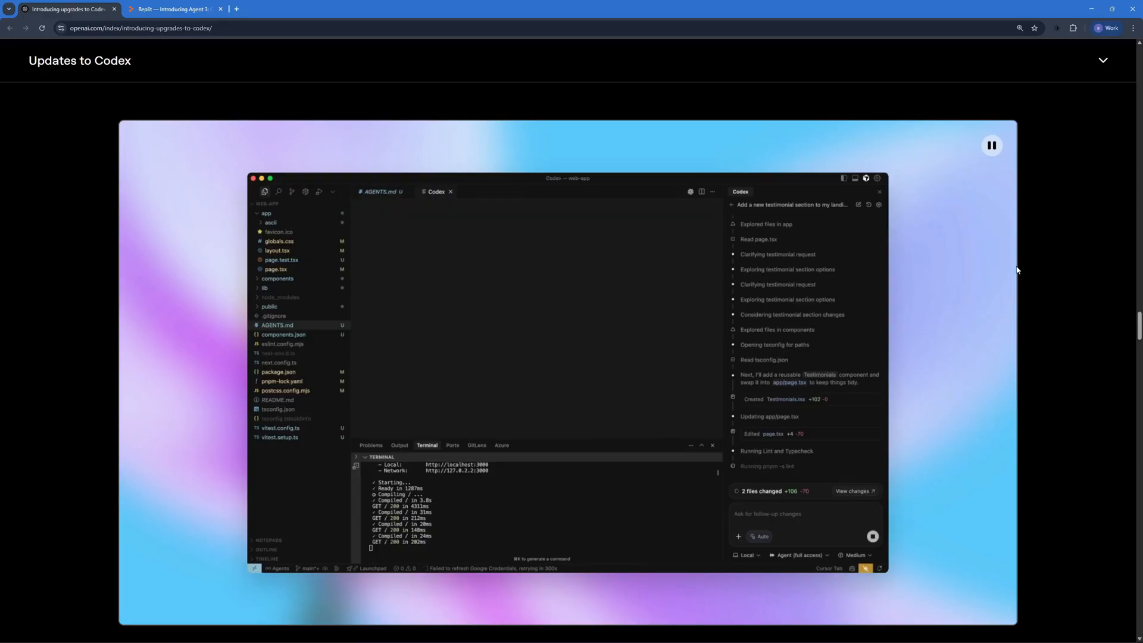
Step: Scroll past the IDE extension video down to the Pricing and availability section
scroll(down, 3)
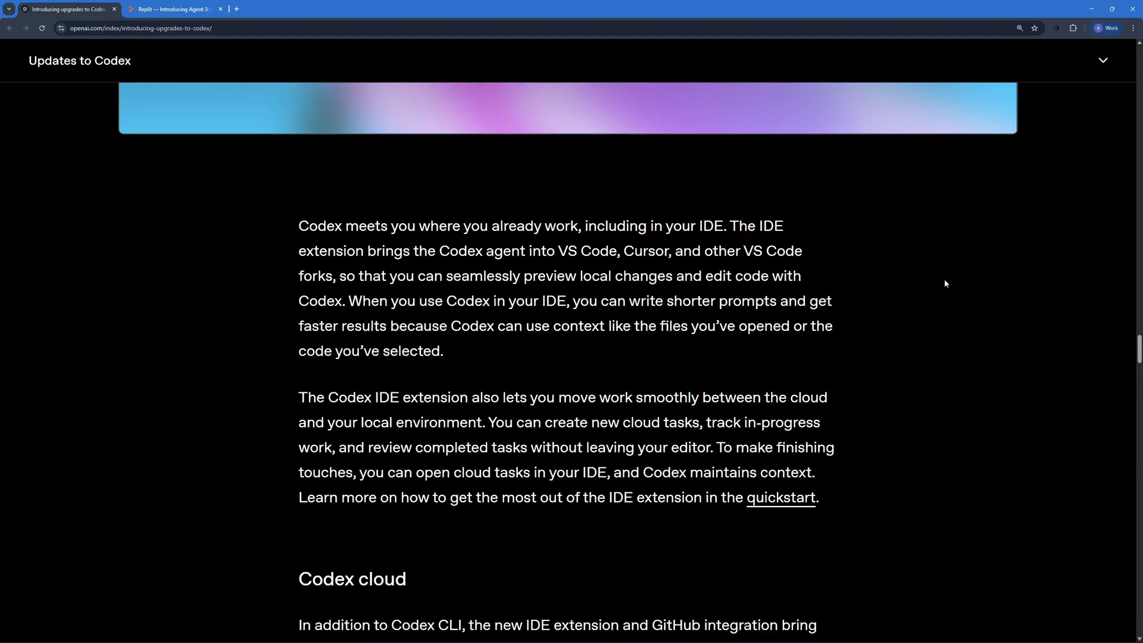
mouse_move(852, 320)
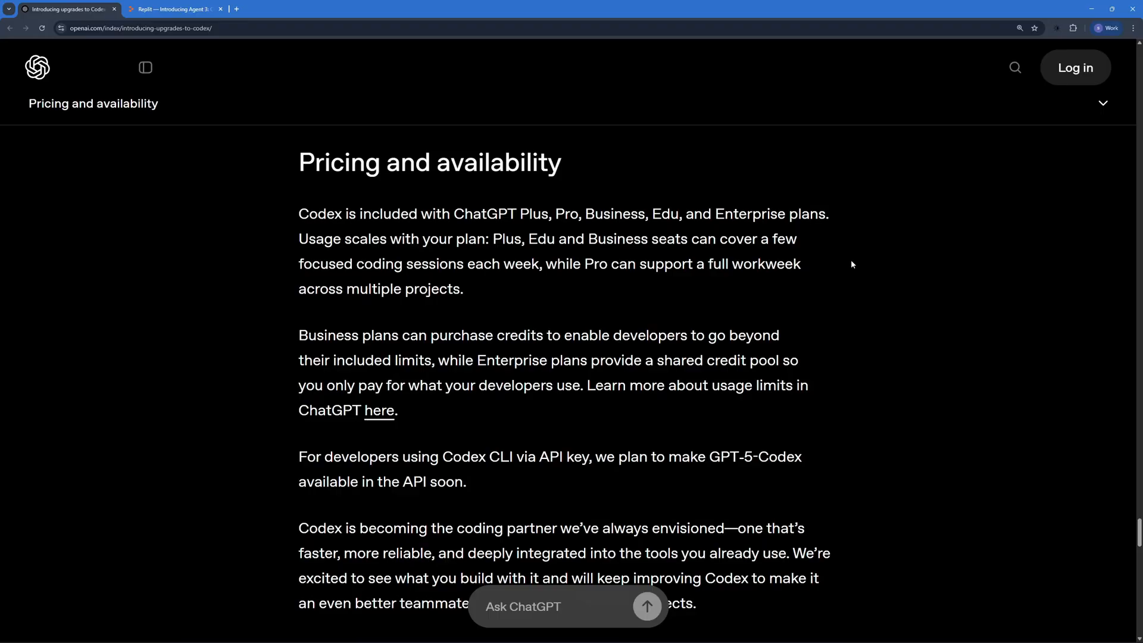
scroll(down, 3)
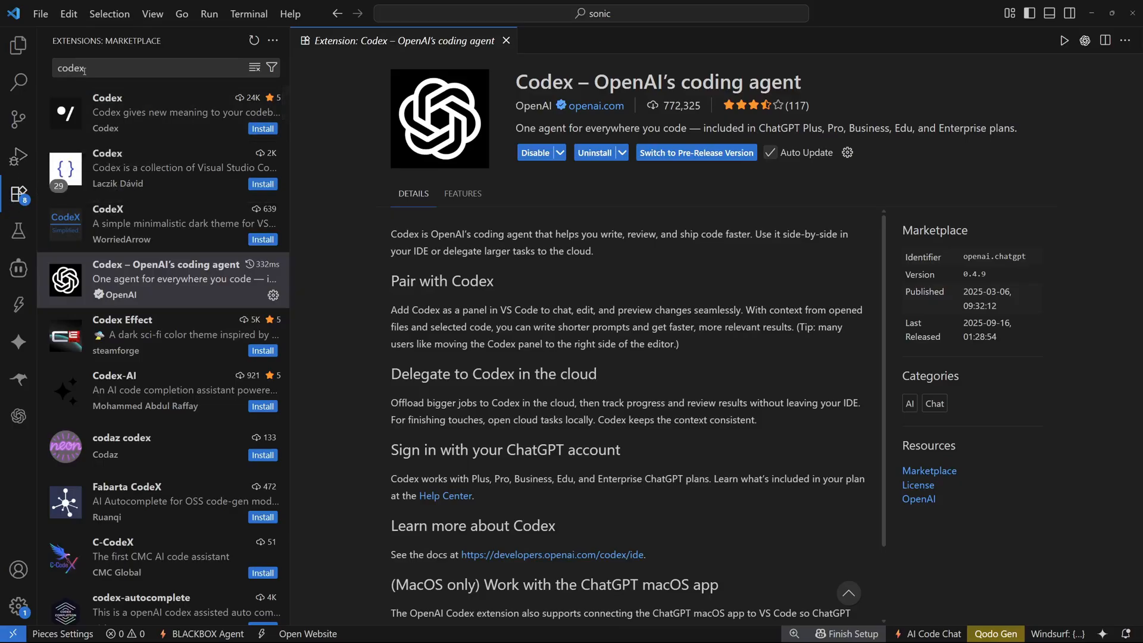
mouse_move(129, 241)
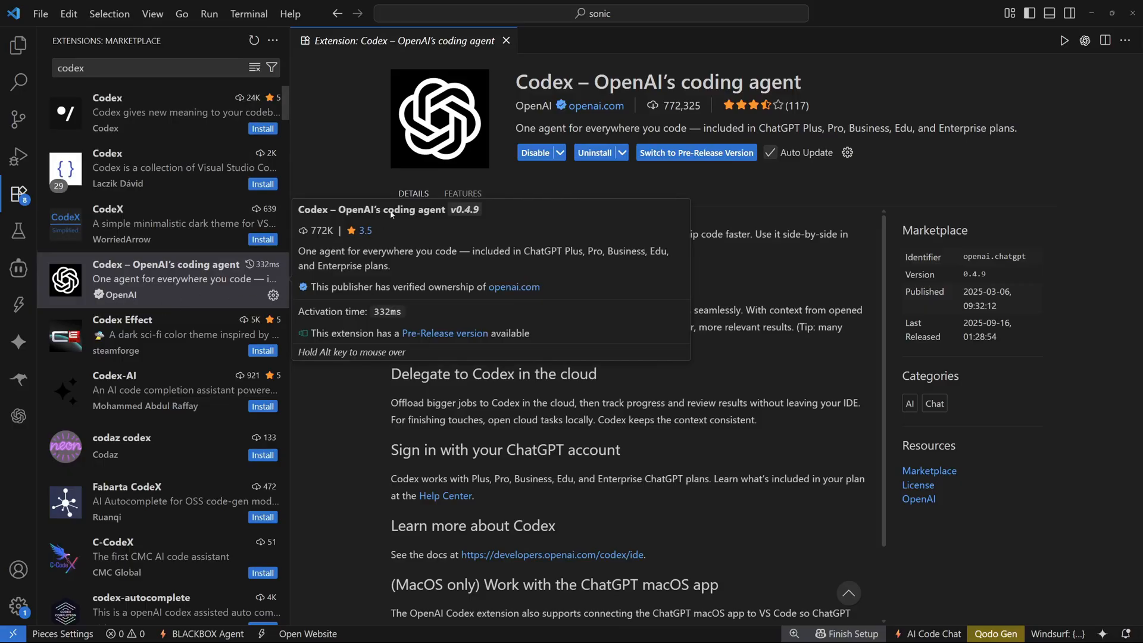
mouse_move(501, 212)
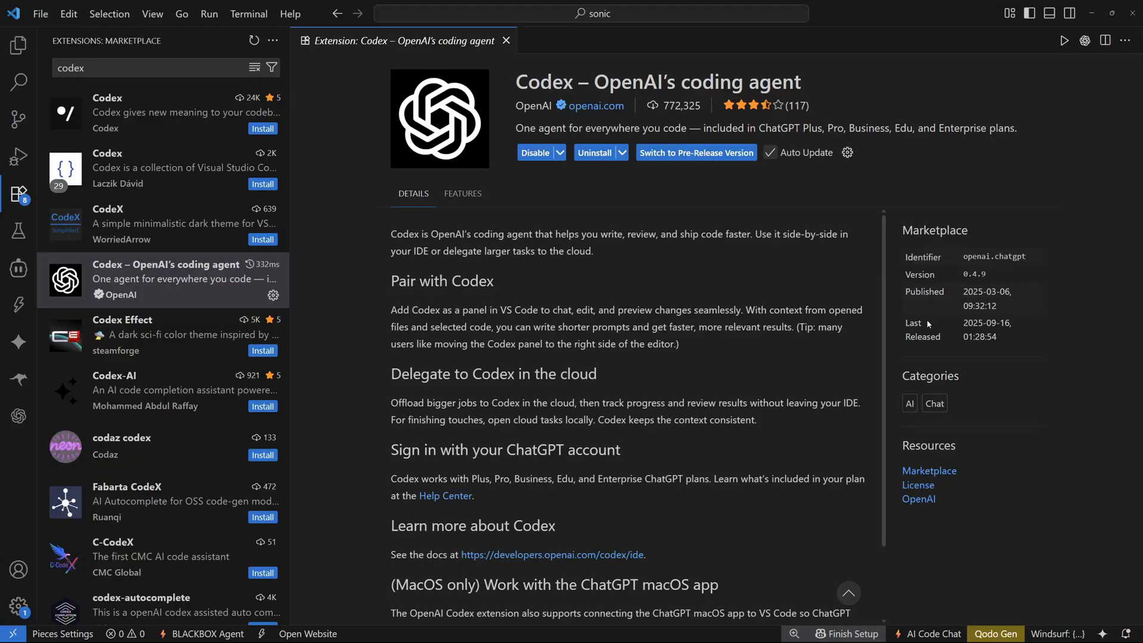
mouse_move(927, 323)
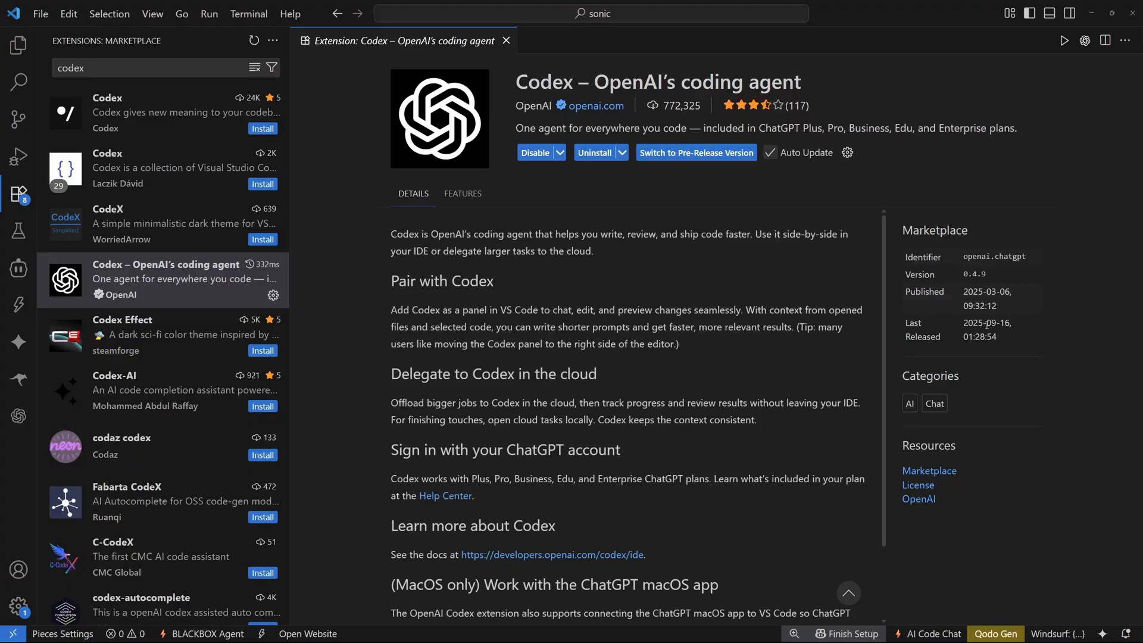
mouse_move(818, 339)
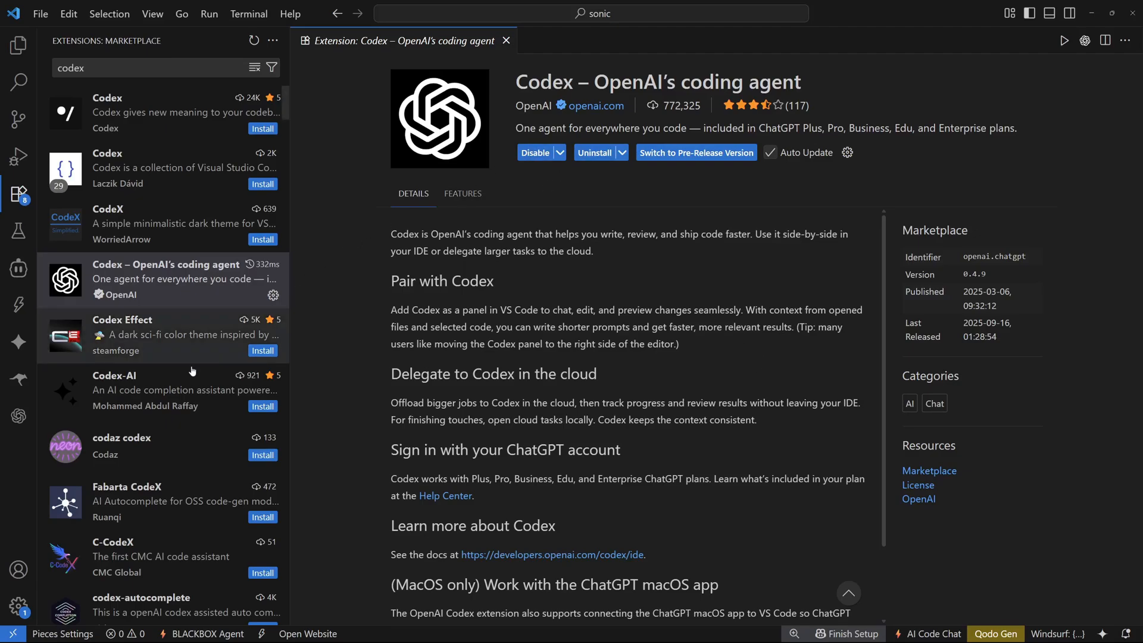
Step: Sign in to the Codex panel with ChatGPT, allowing the OpenAI login page to open externally
click(18, 416)
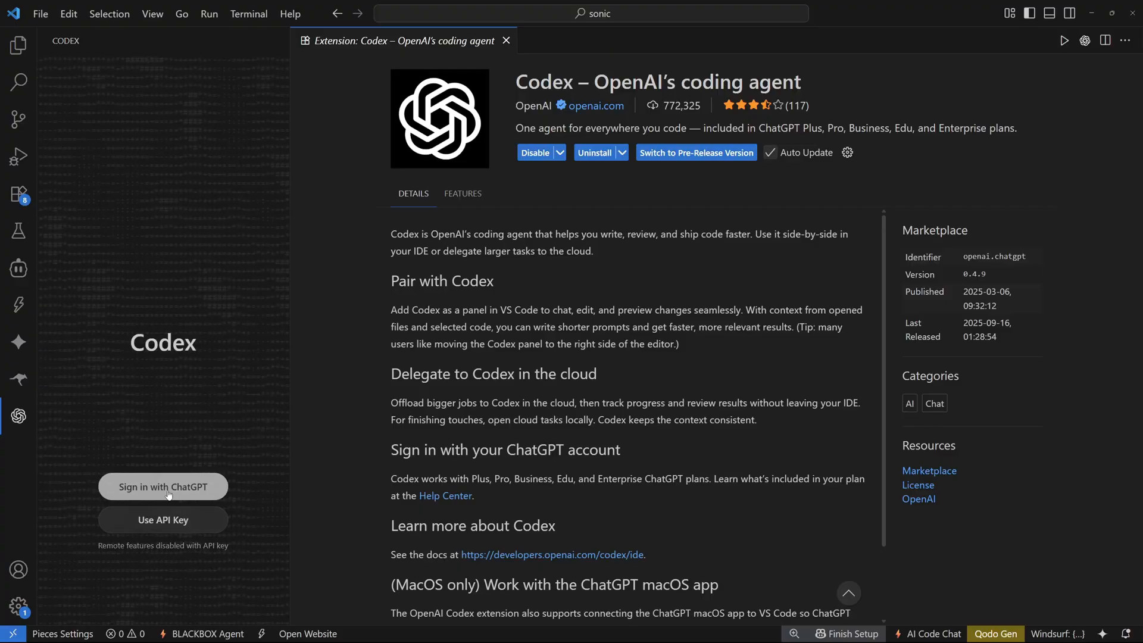
click(163, 486)
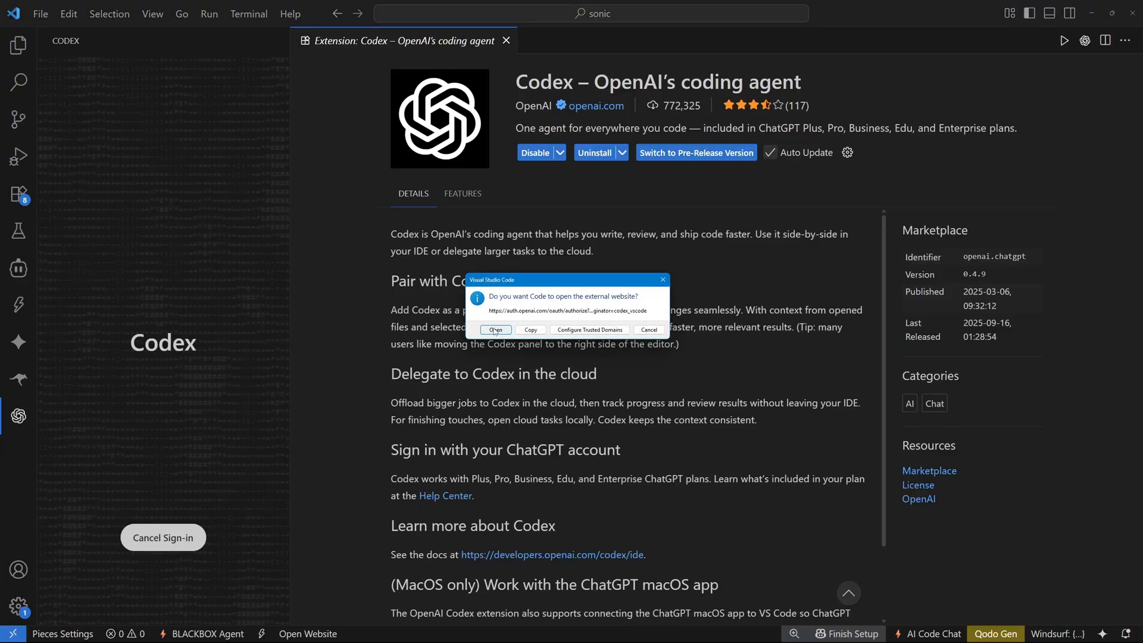
click(494, 330)
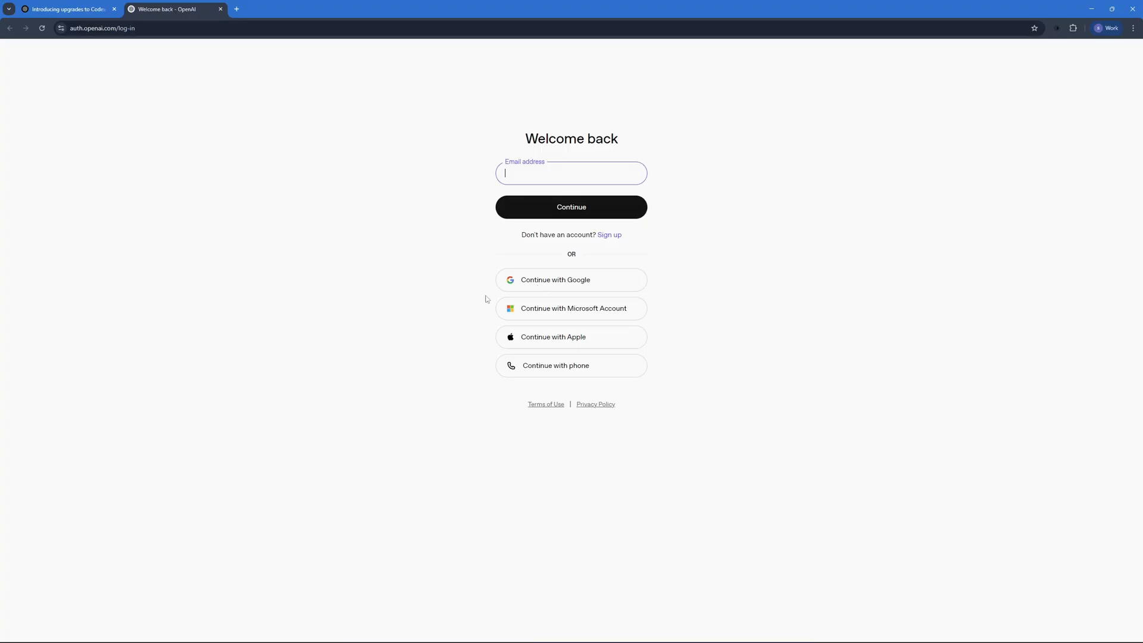
mouse_move(815, 88)
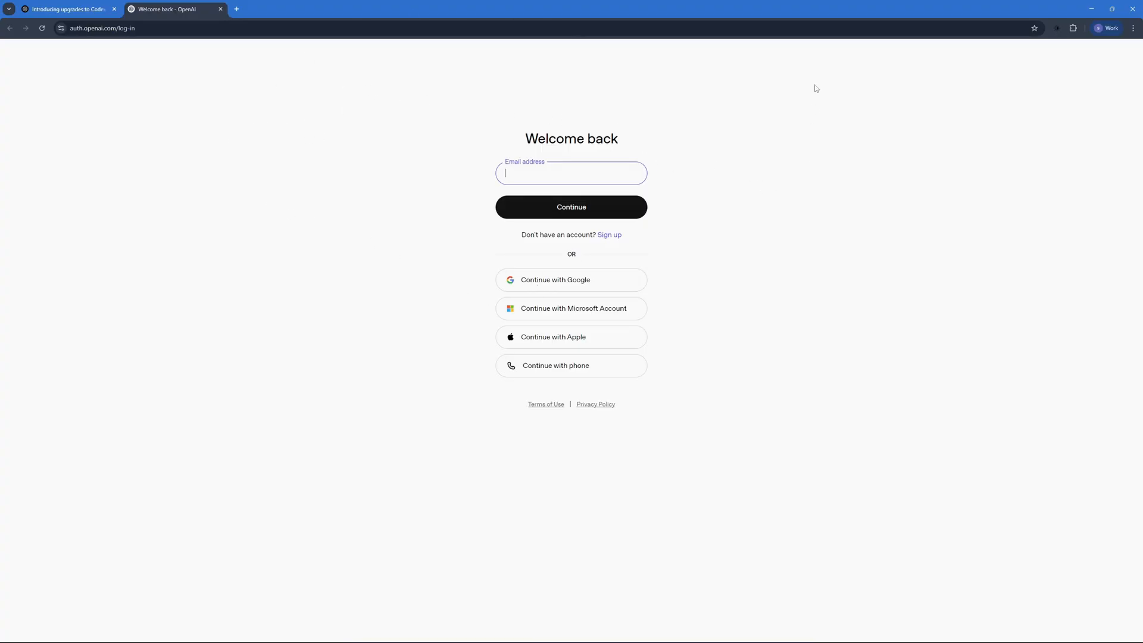
mouse_move(638, 167)
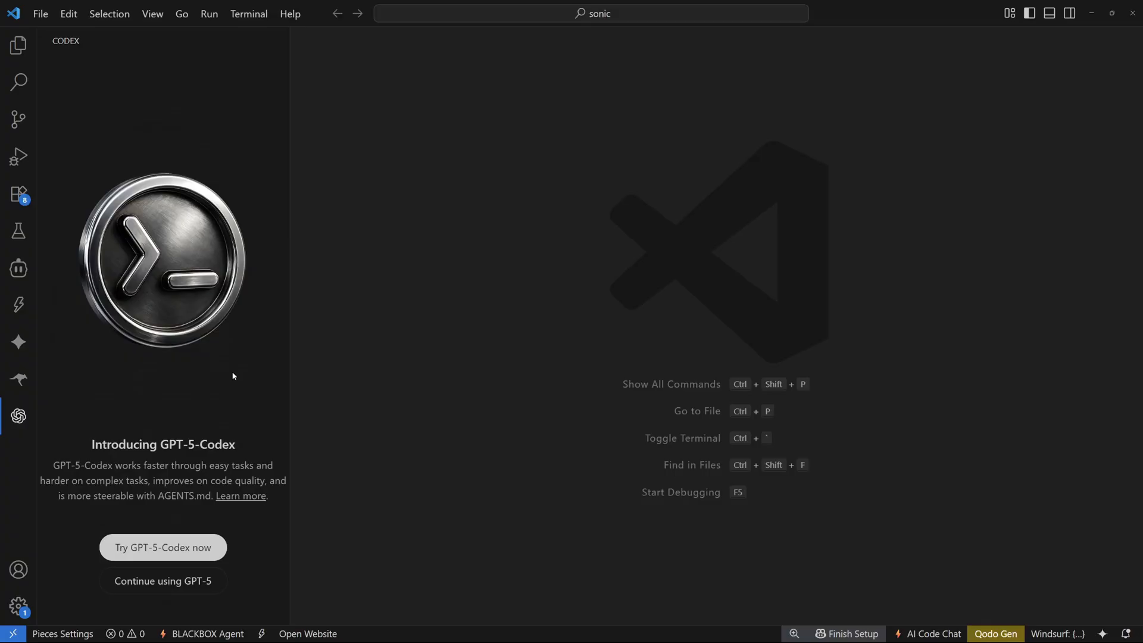
Step: Start using GPT-5-Codex in the signed-in Codex panel
click(163, 581)
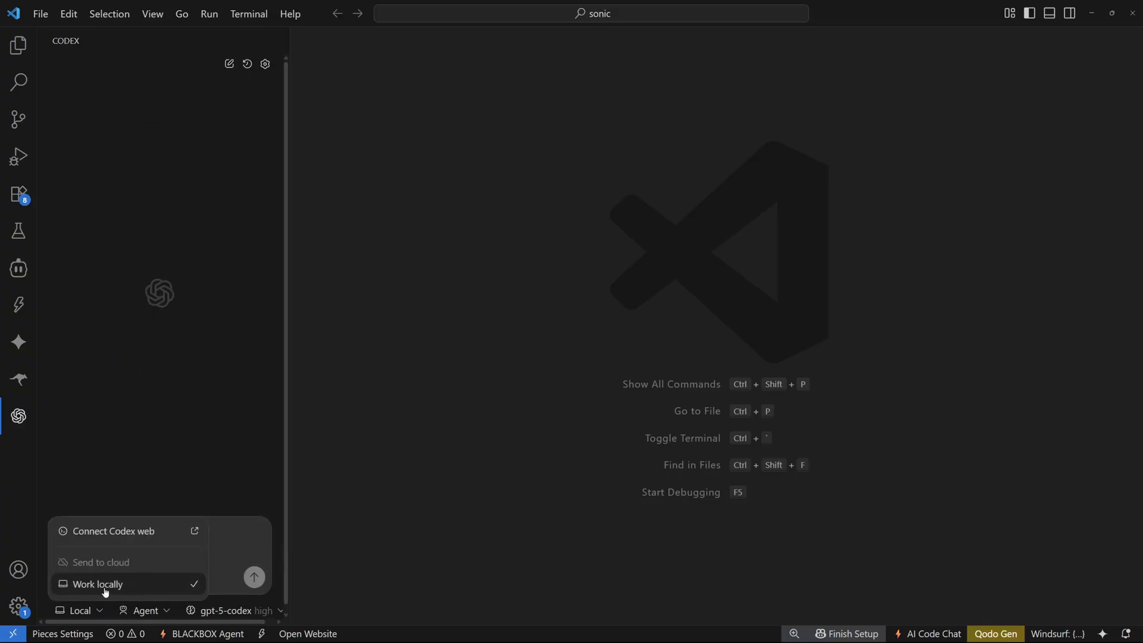
mouse_move(192, 483)
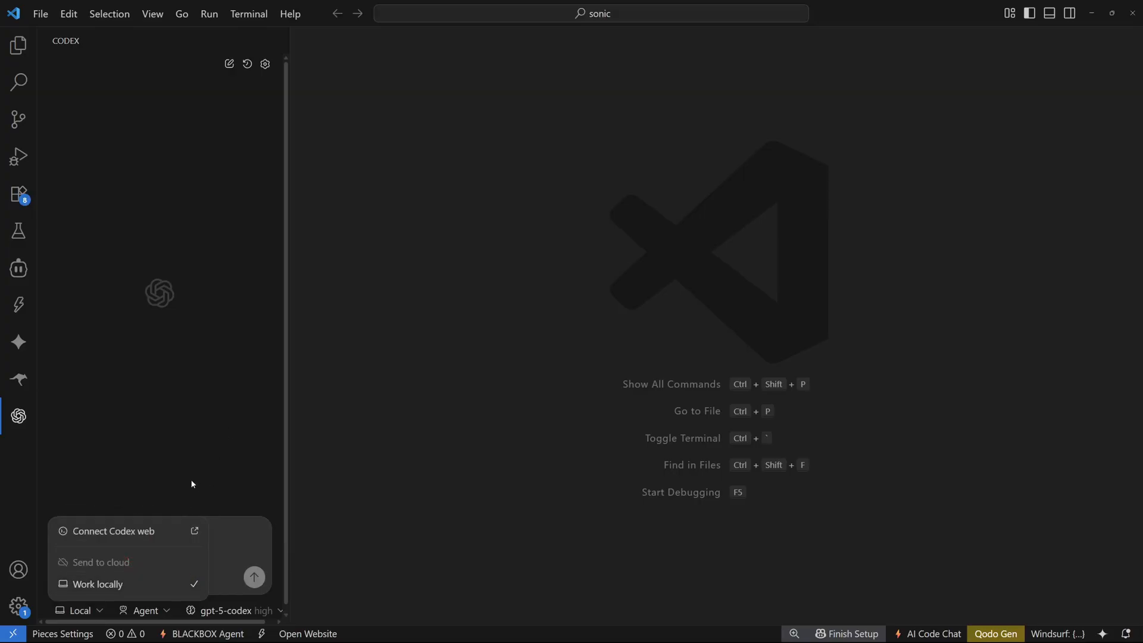
mouse_move(144, 610)
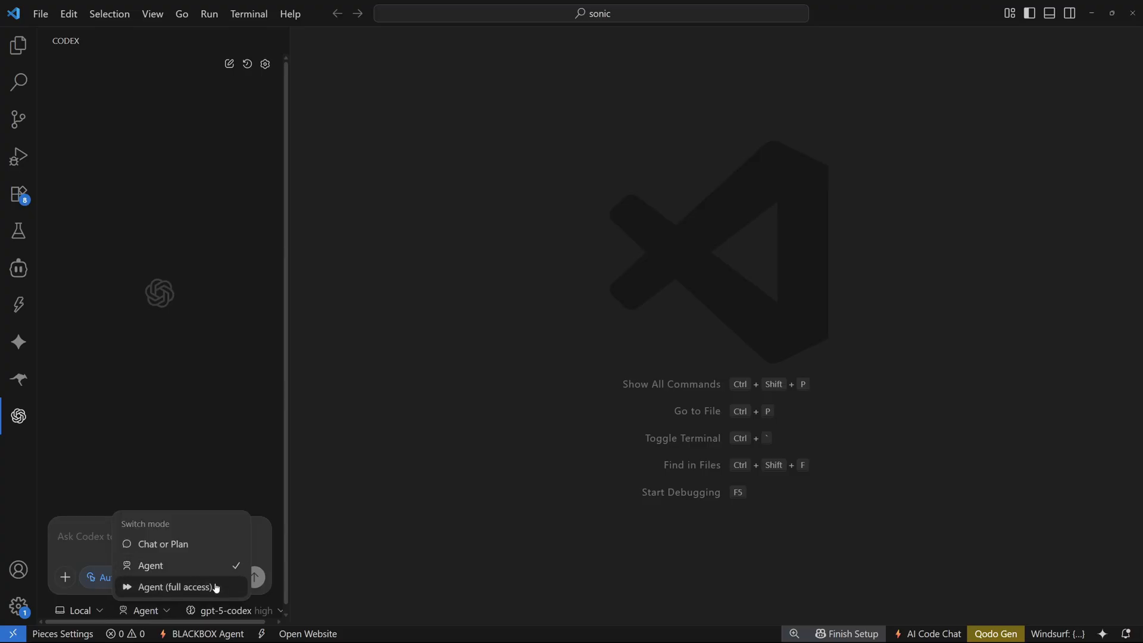
mouse_move(175, 587)
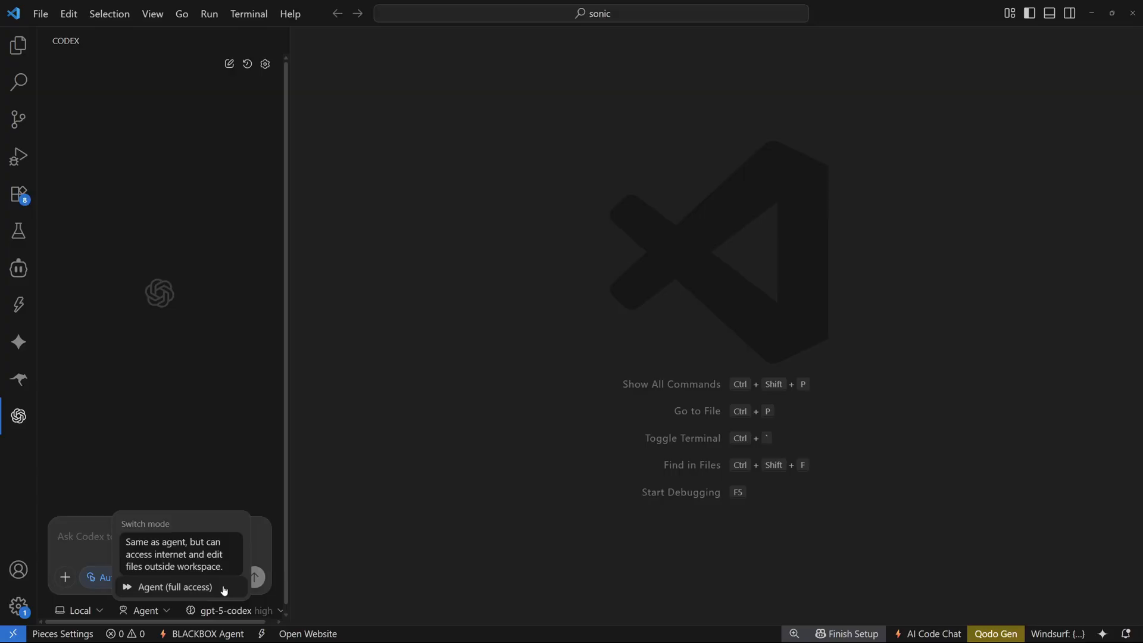
Step: Set the Codex agent to full access mode and widen the Codex panel
click(174, 586)
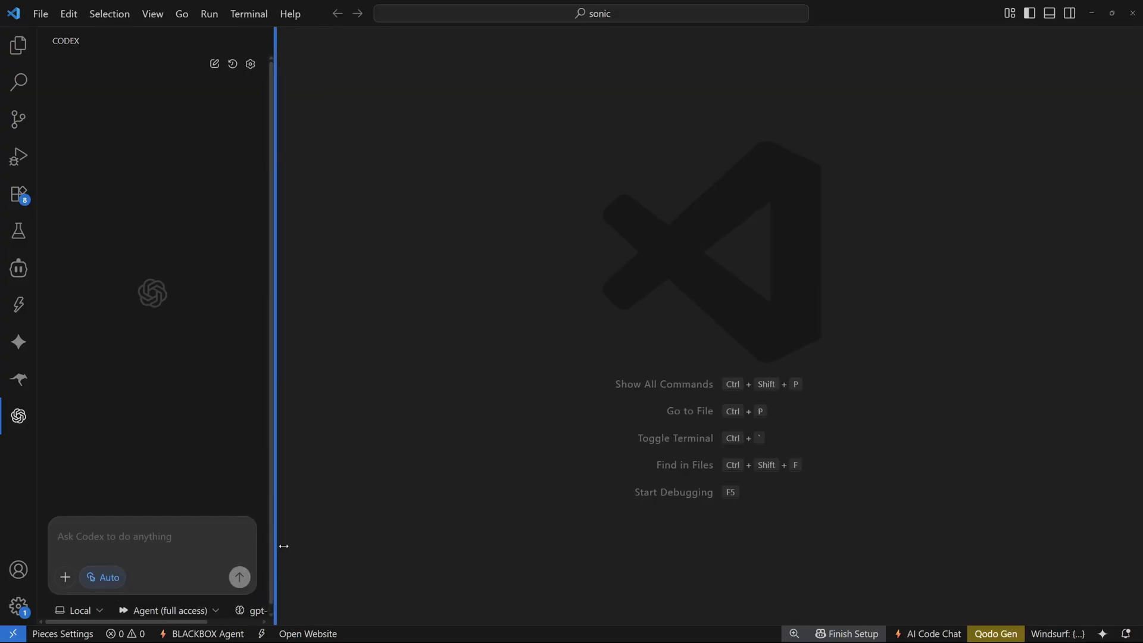
click(285, 609)
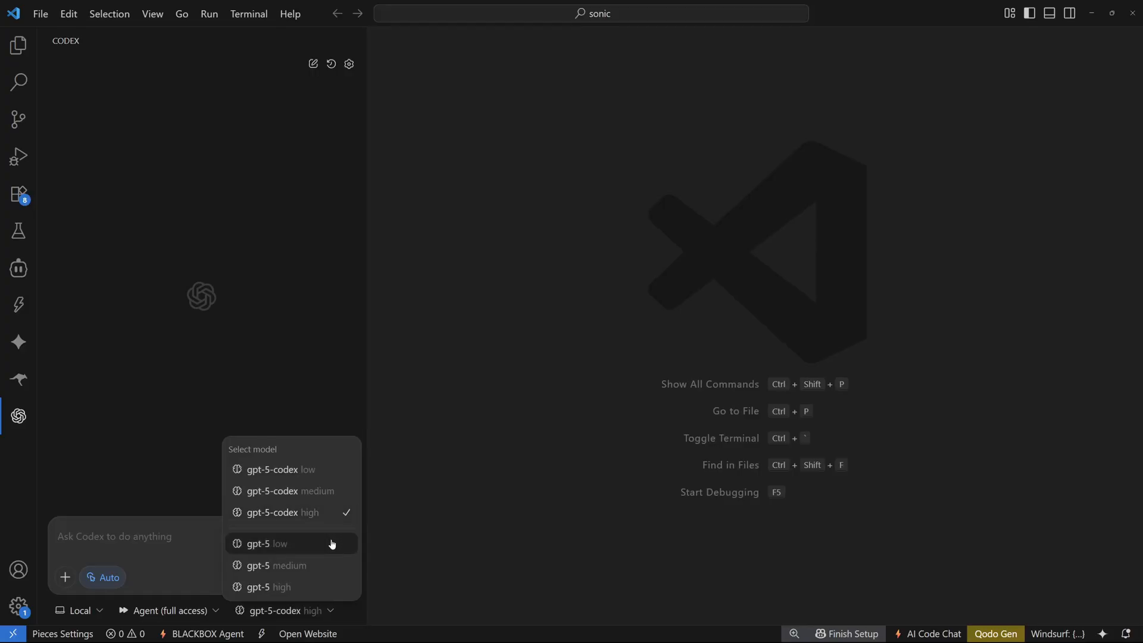
mouse_move(324, 512)
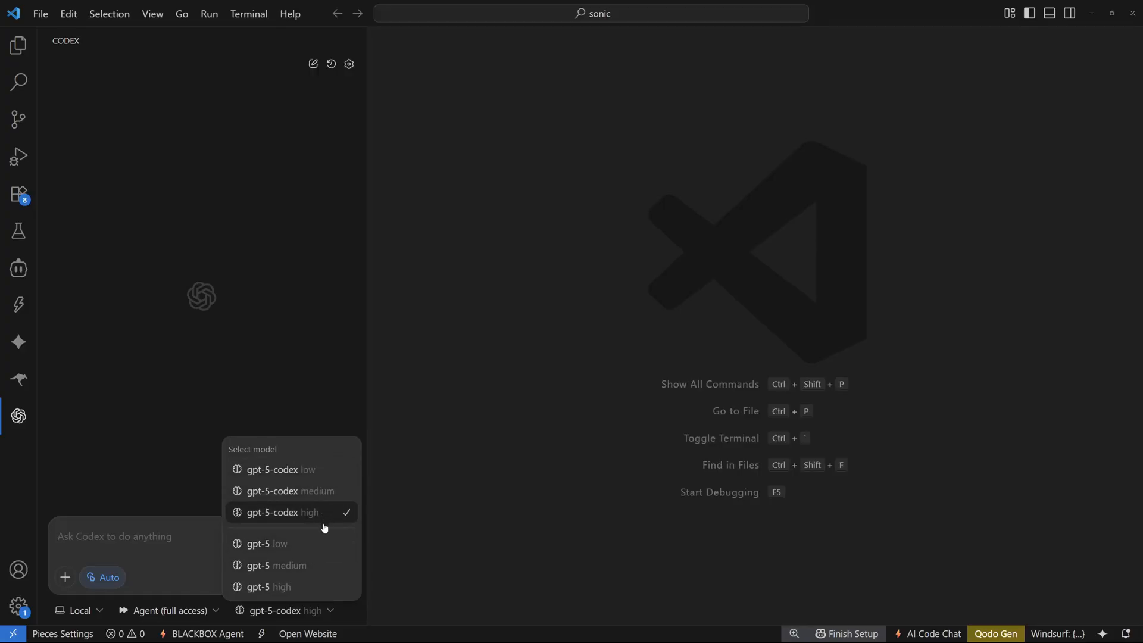
mouse_move(326, 542)
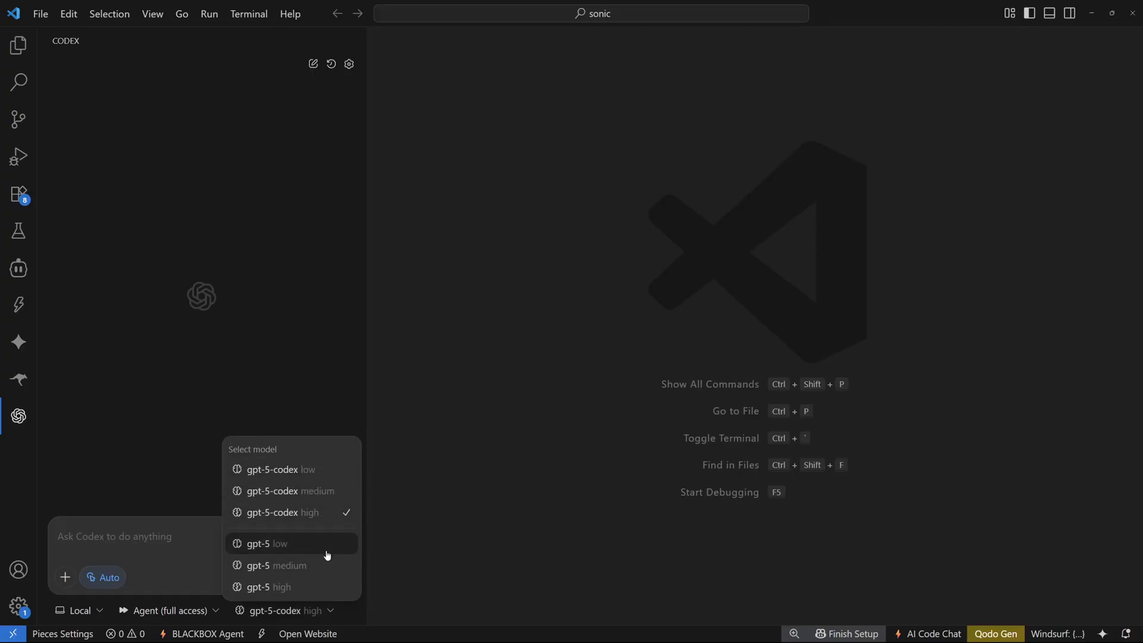
mouse_move(277, 512)
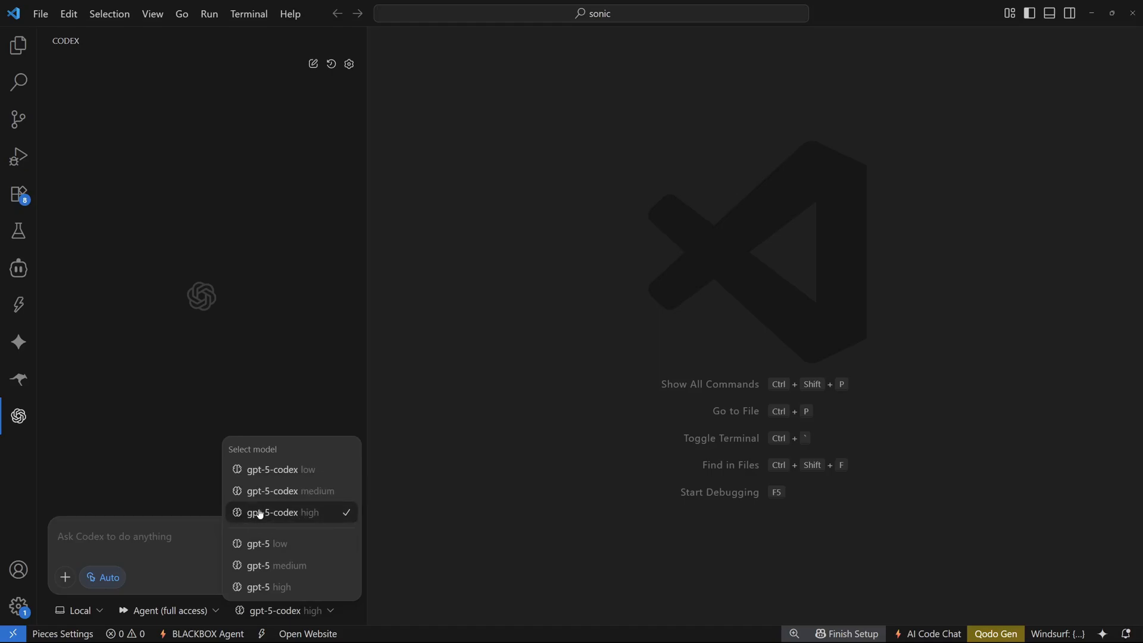
mouse_move(347, 377)
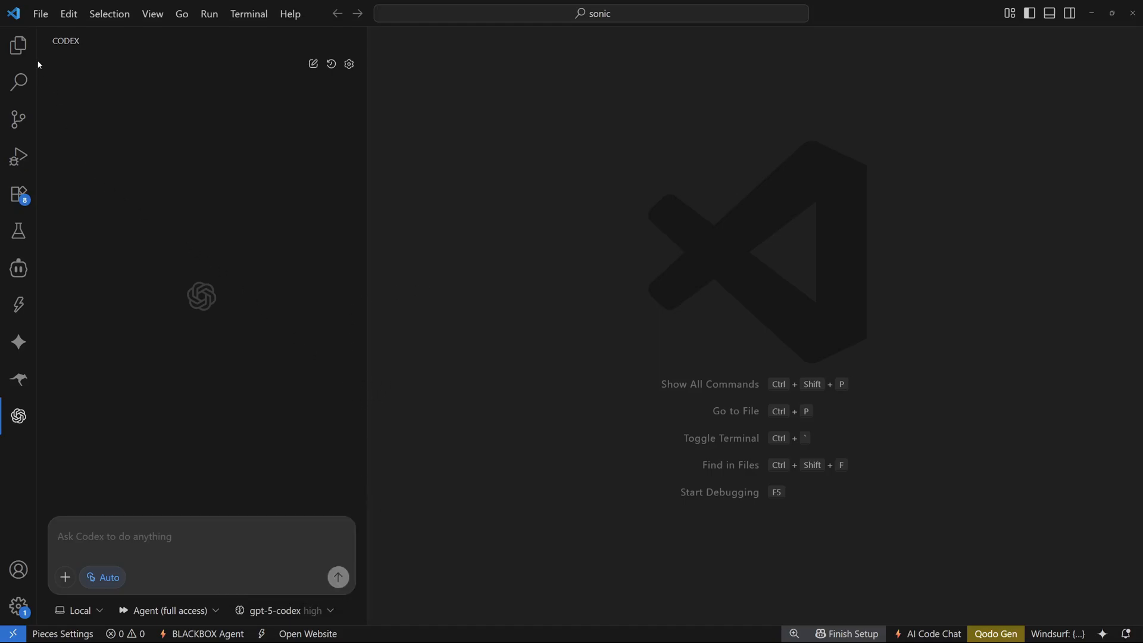
mouse_move(18, 45)
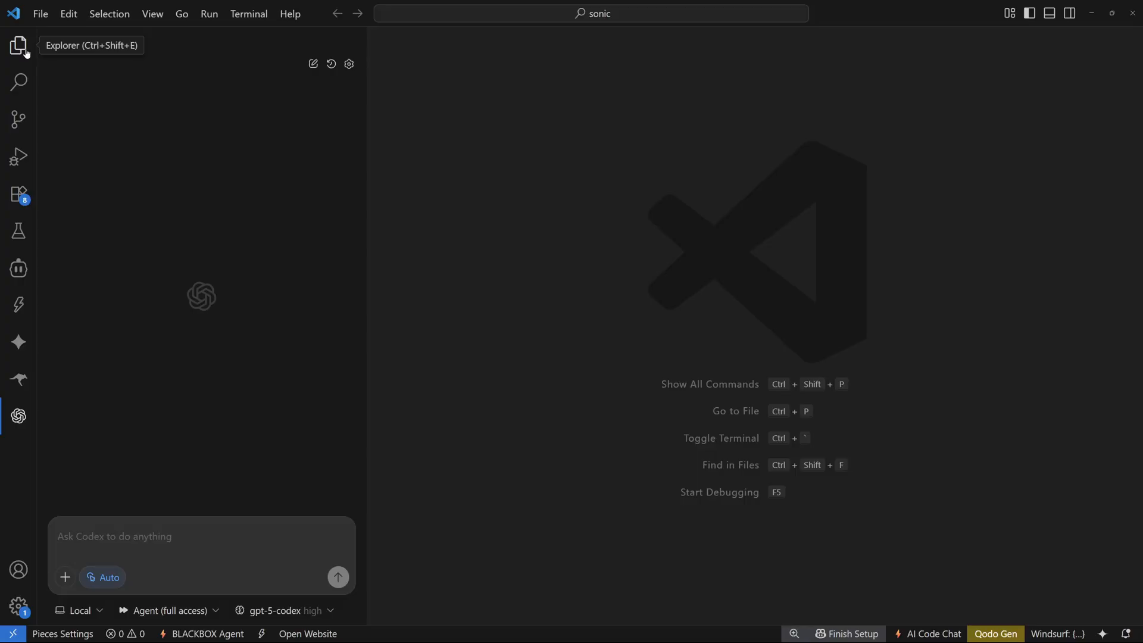
Step: Add AGENTS.md to the sonic folder in Explorer with the pasted image-cropper specification
click(18, 44)
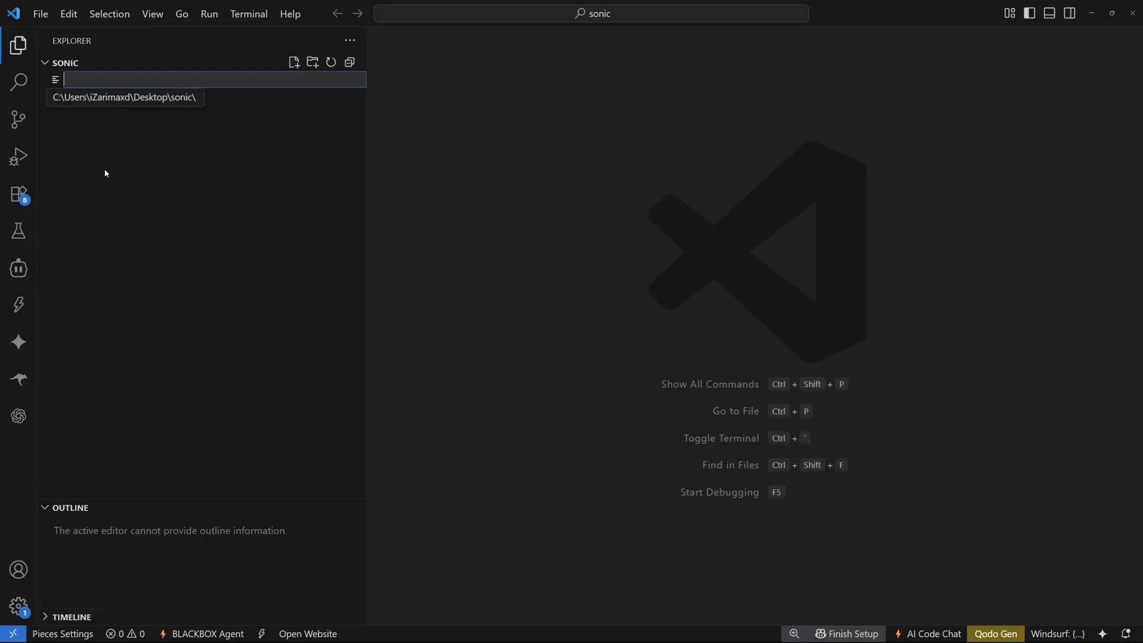
text(Agen)
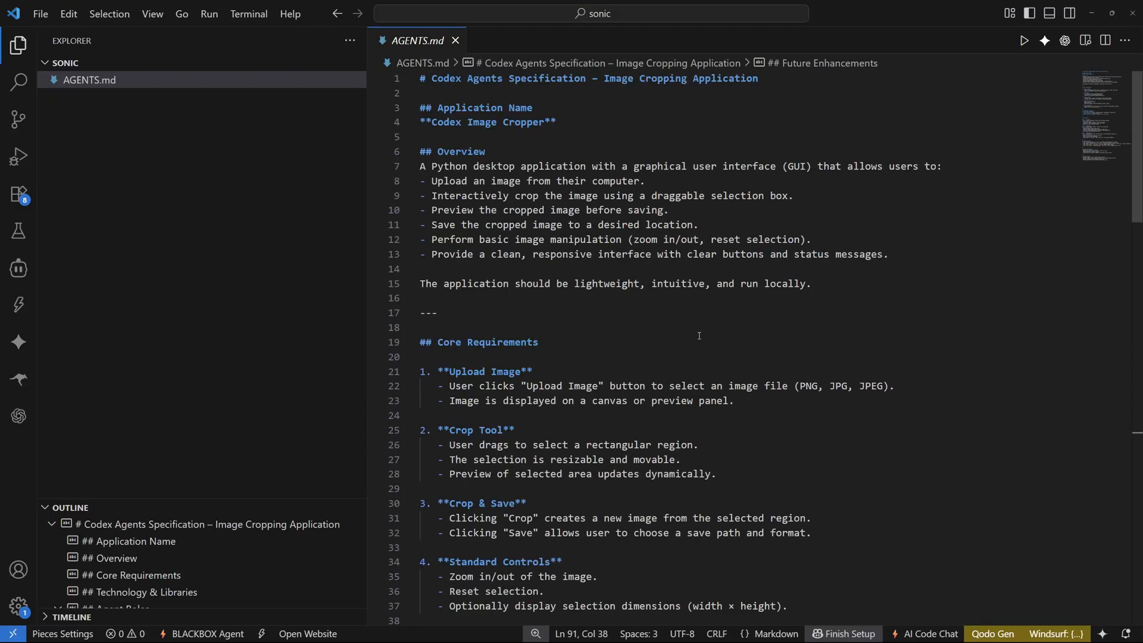
scroll(down, 3)
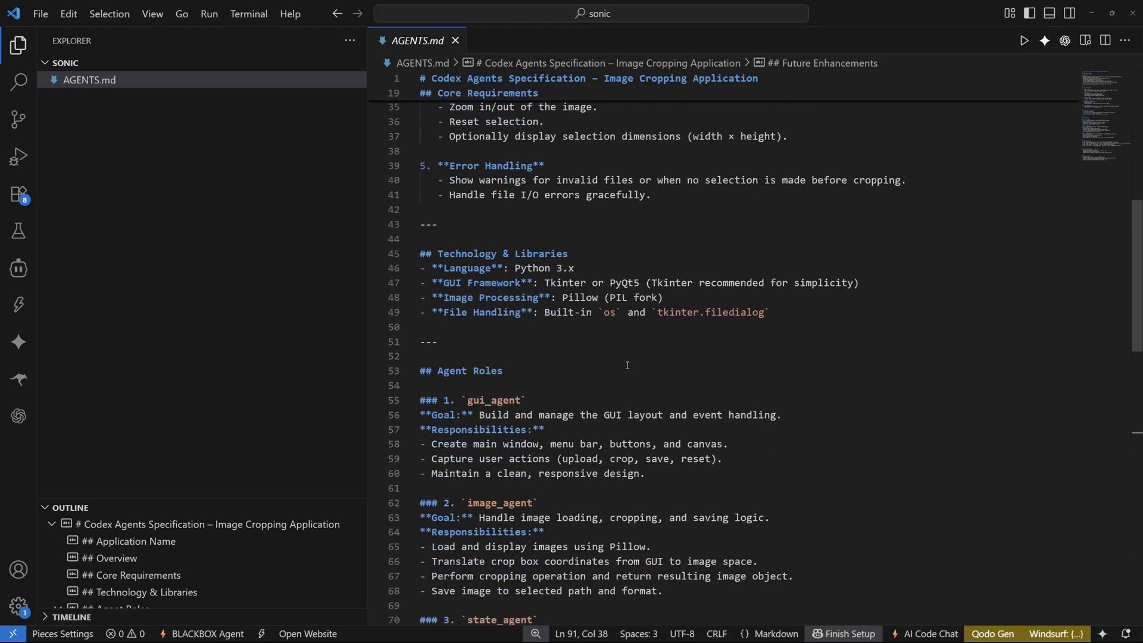
click(18, 415)
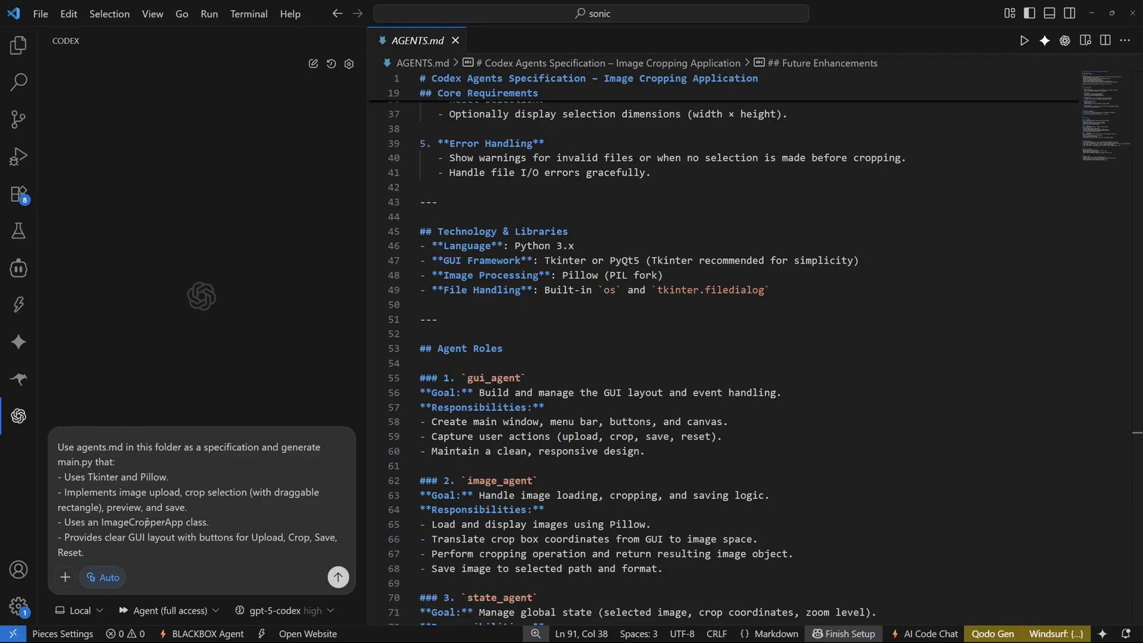
mouse_move(248, 471)
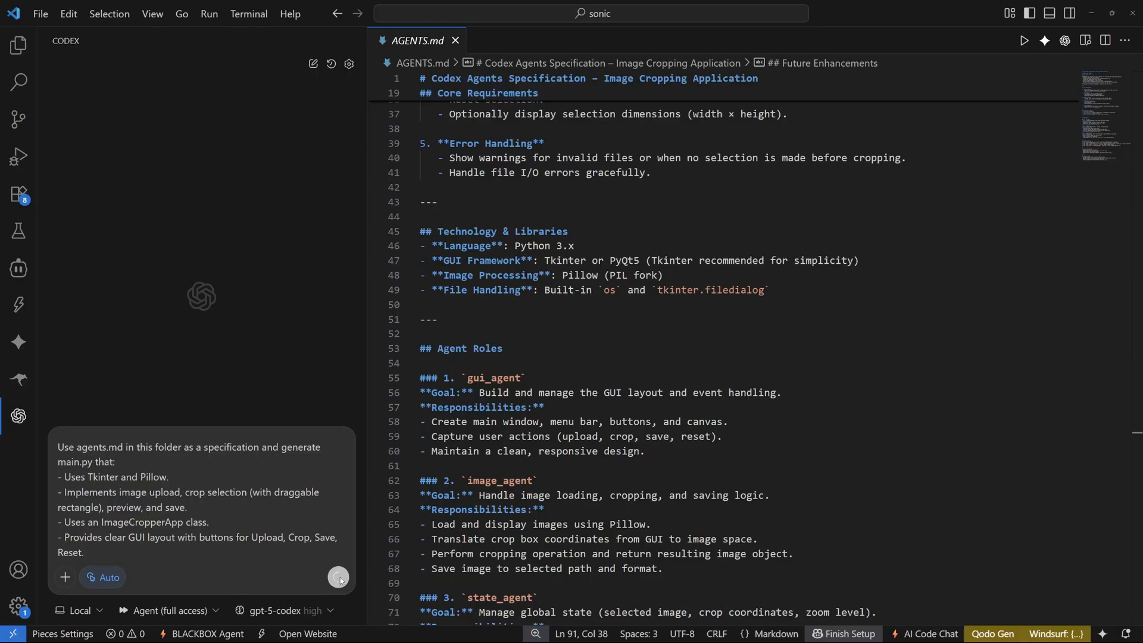
Step: Send Codex the prompt to build main.py as a Tkinter and Pillow image cropper from AGENTS.md
click(340, 576)
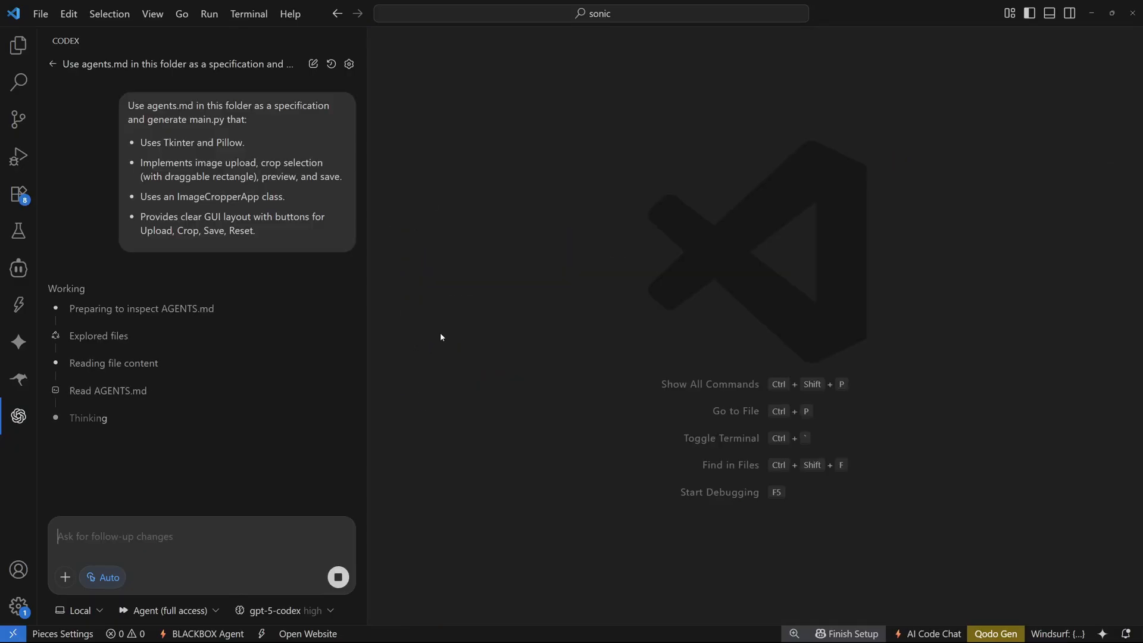
mouse_move(109, 354)
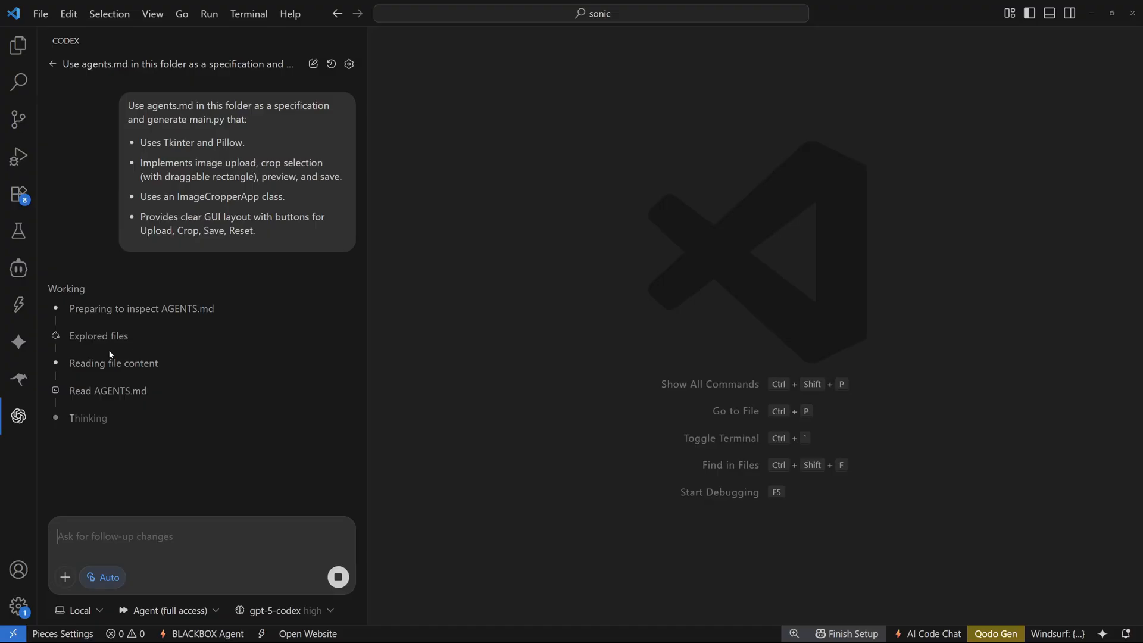
mouse_move(144, 384)
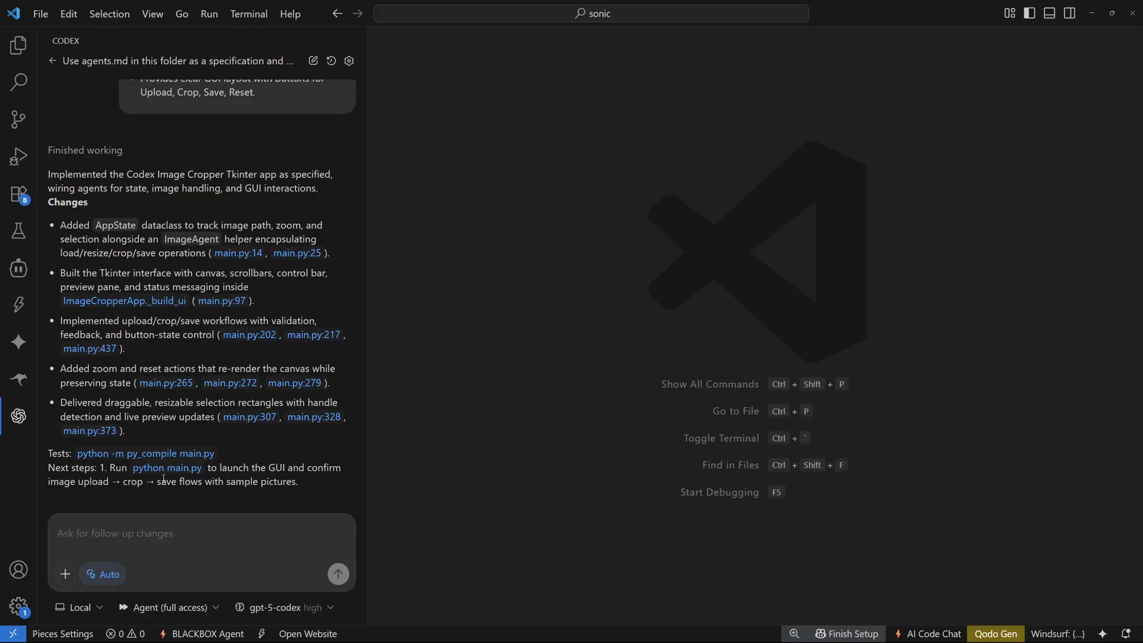
mouse_move(166, 467)
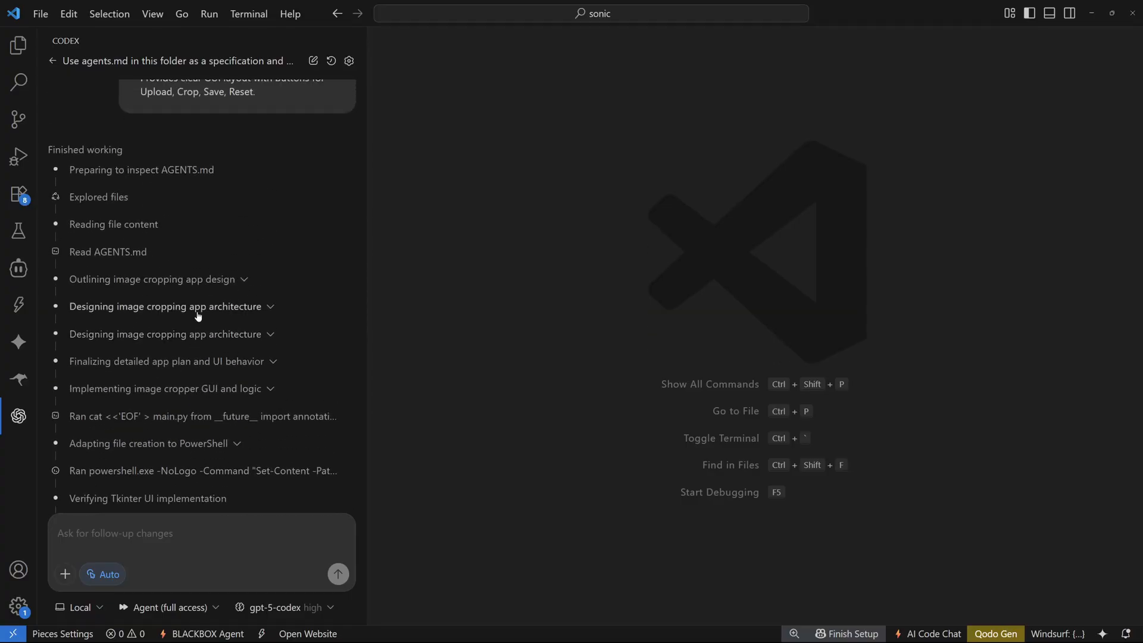
Step: Scroll through Codex's summary and Finished working step list, down to the PowerShell verification commands
scroll(down, 3)
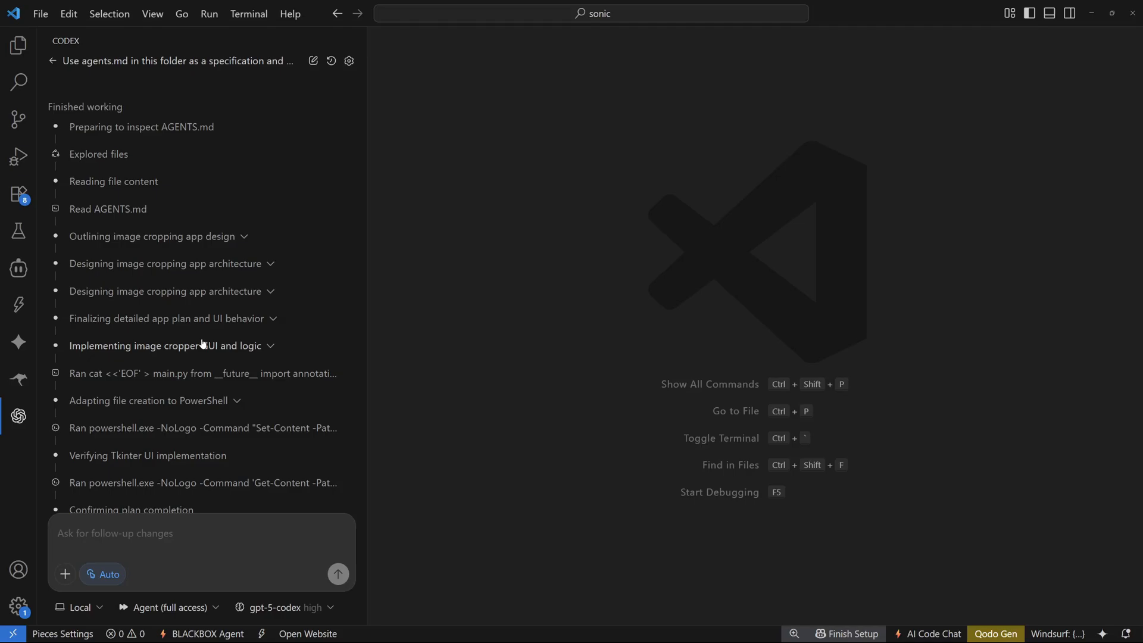
scroll(down, 3)
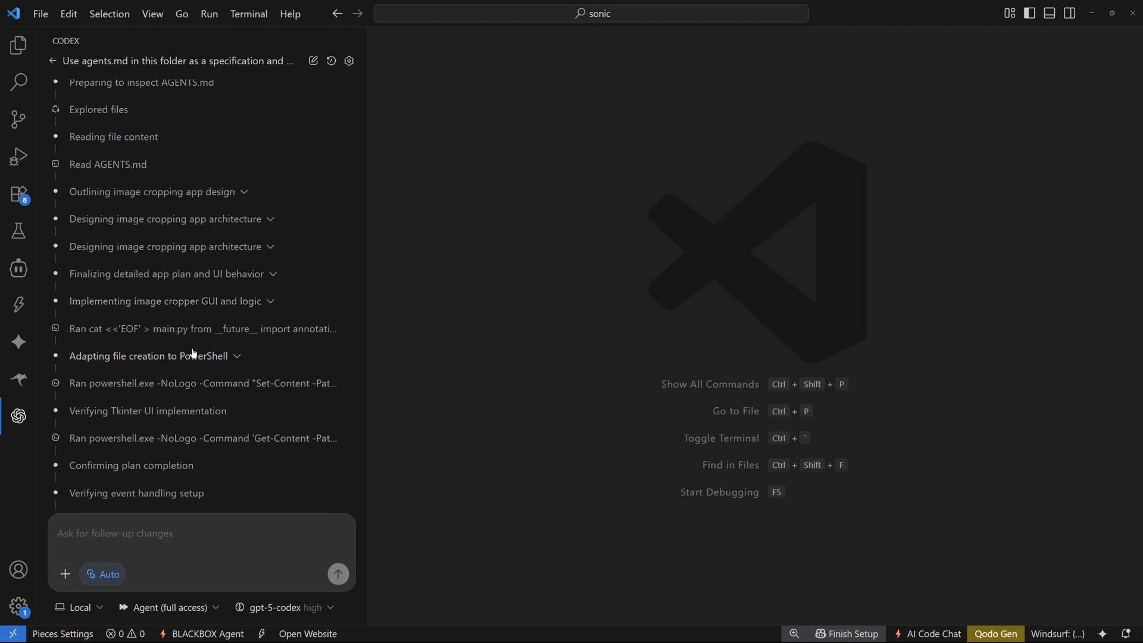
scroll(down, 3)
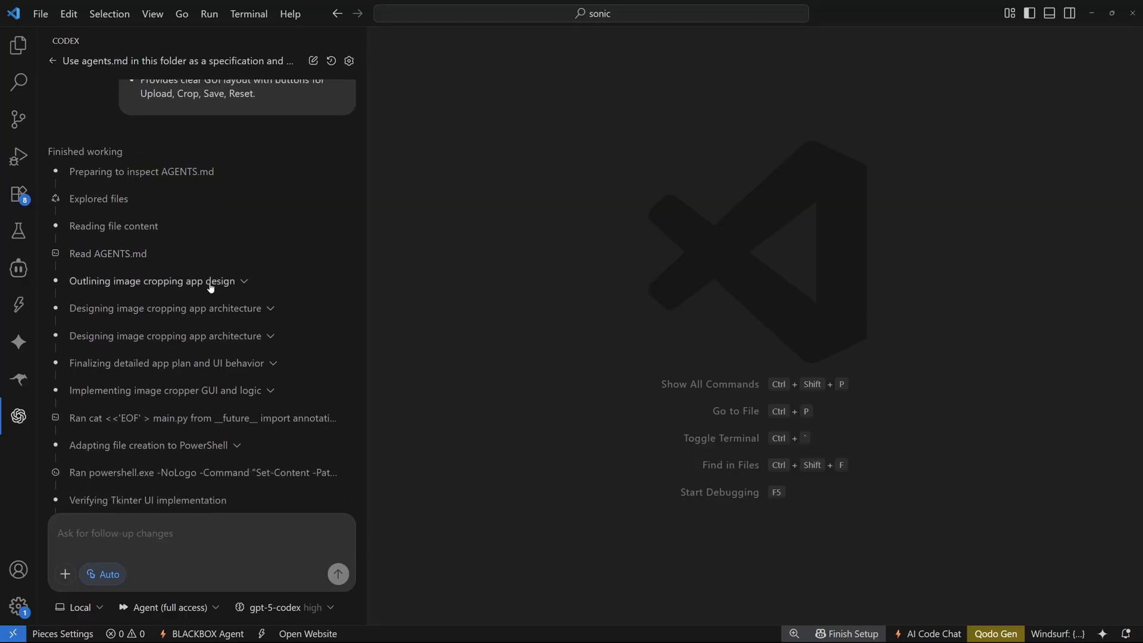
scroll(down, 3)
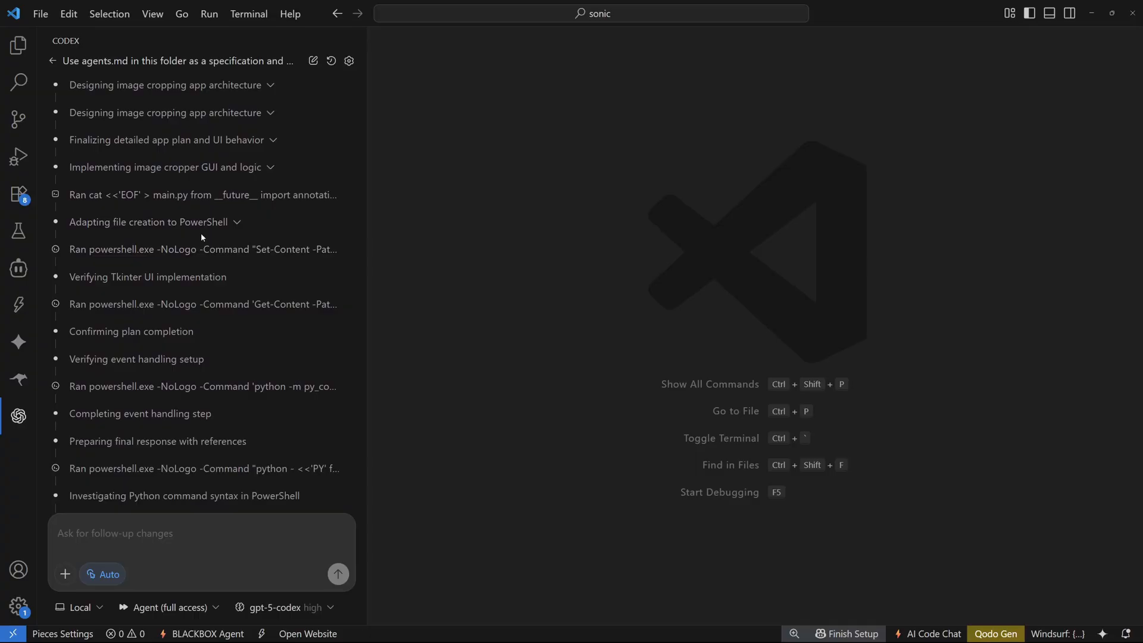
mouse_move(296, 262)
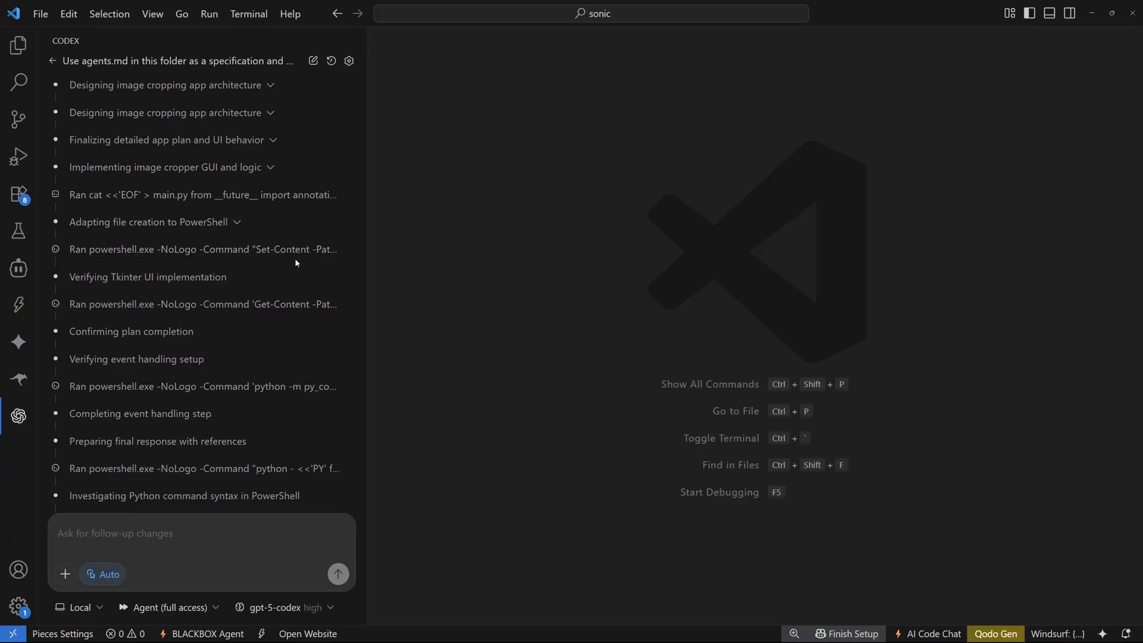
scroll(down, 3)
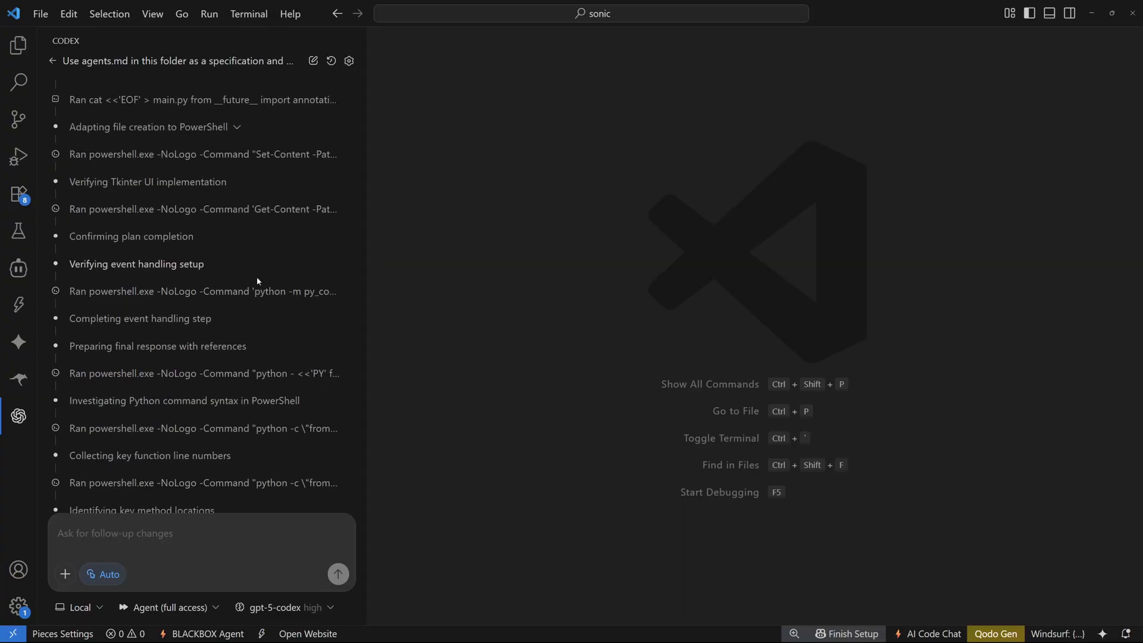
scroll(down, 3)
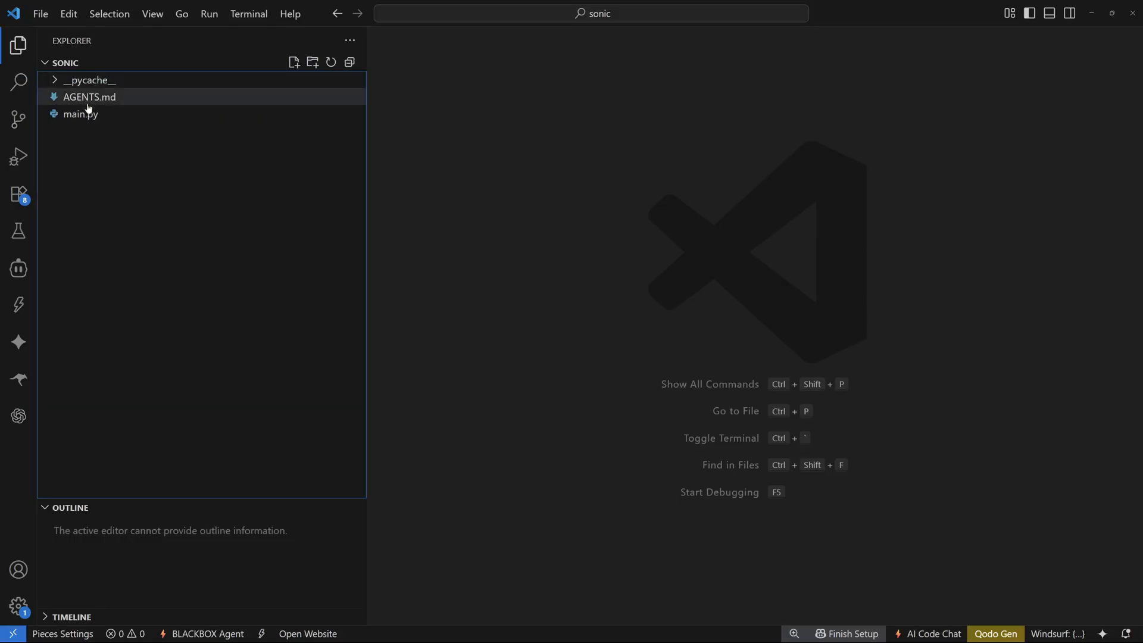
Step: Run the generated main.py so the Codex Image Cropper window appears
double_click(80, 114)
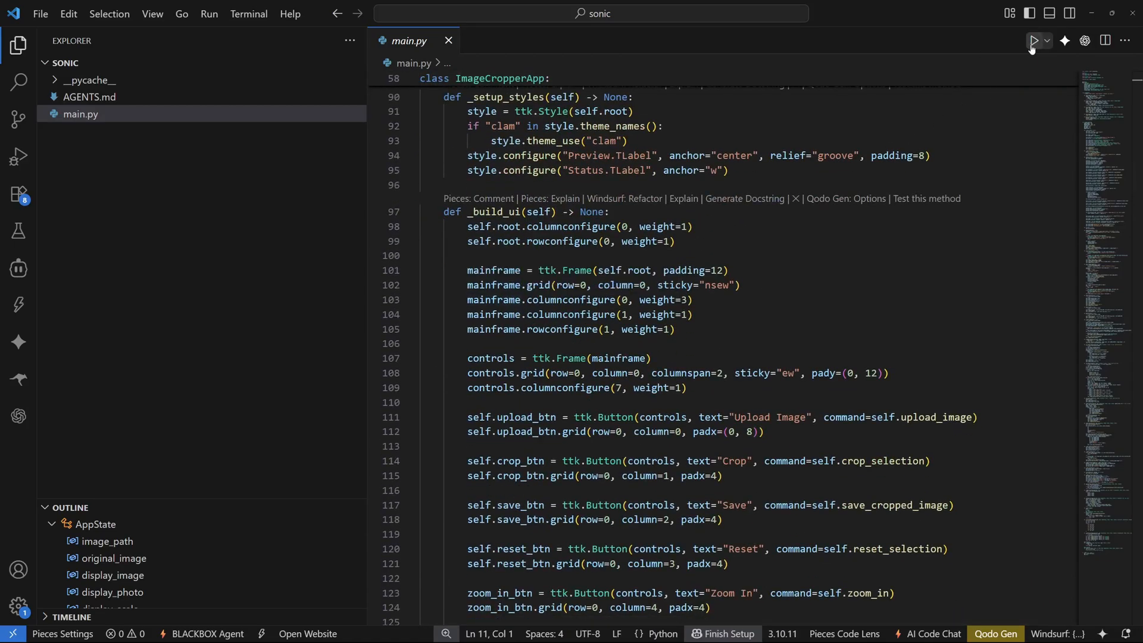
click(1033, 40)
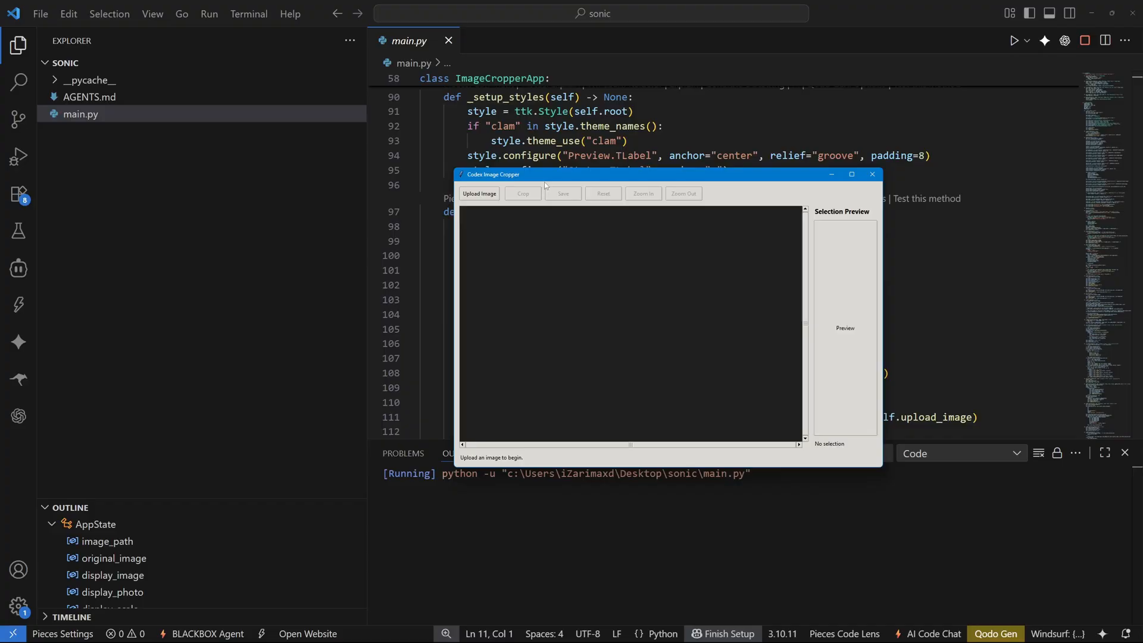
Step: Load the WhatsApp image and mark a selection over the crowd-and-players strip
click(479, 192)
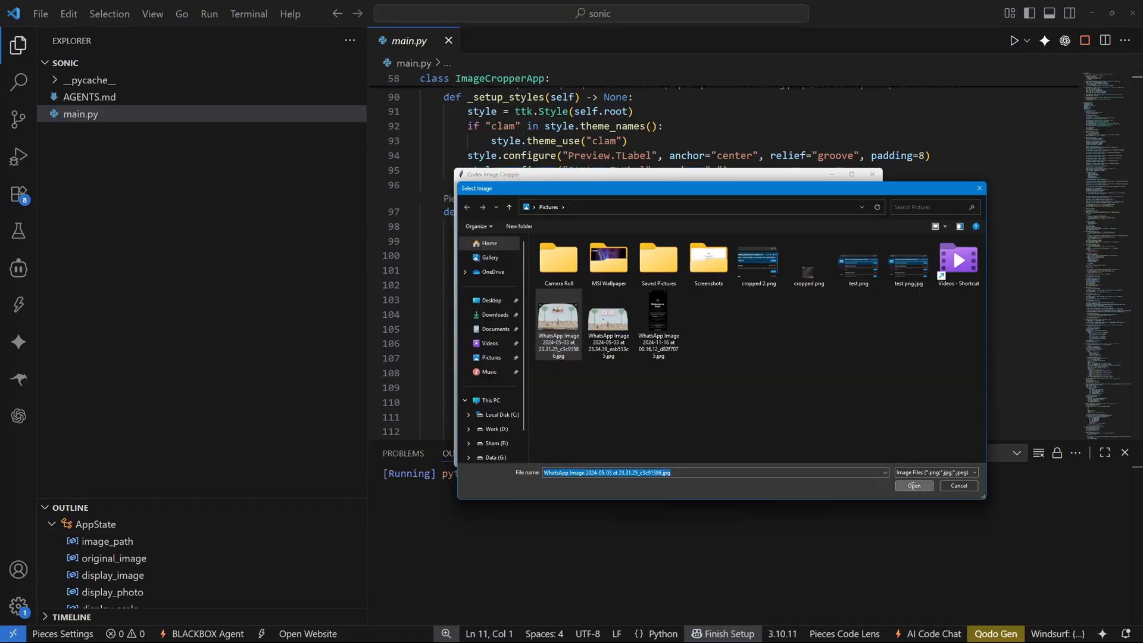
click(912, 486)
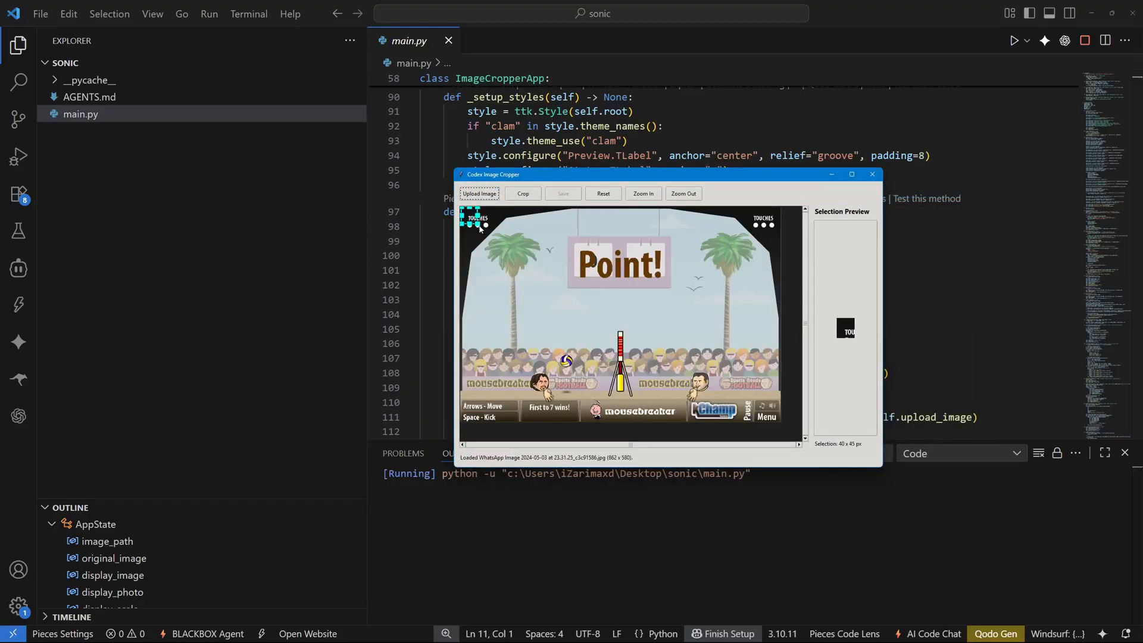
drag(480, 223, 767, 320)
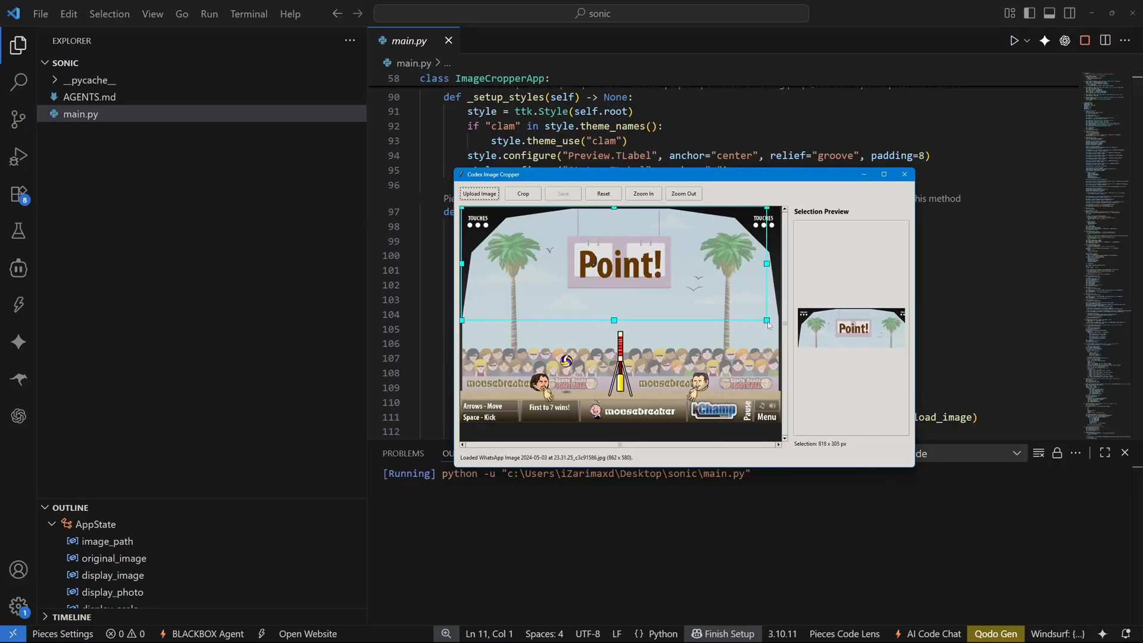
drag(767, 320, 766, 293)
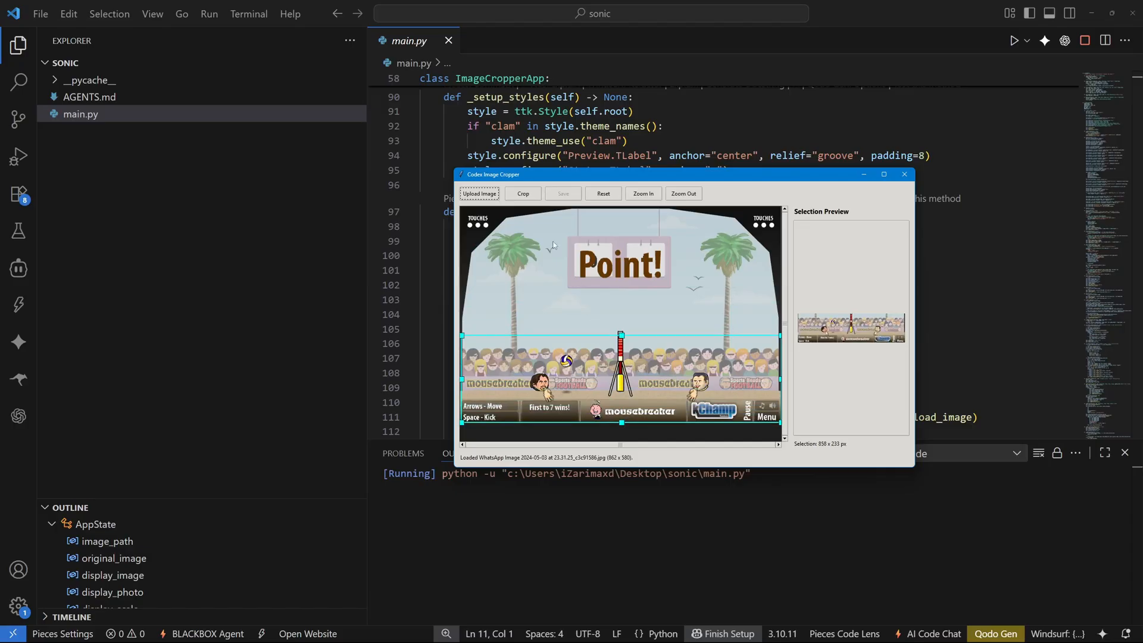
Step: Crop to the strip, save it as cropped codex.png in Pictures, and reset the selection
click(523, 193)
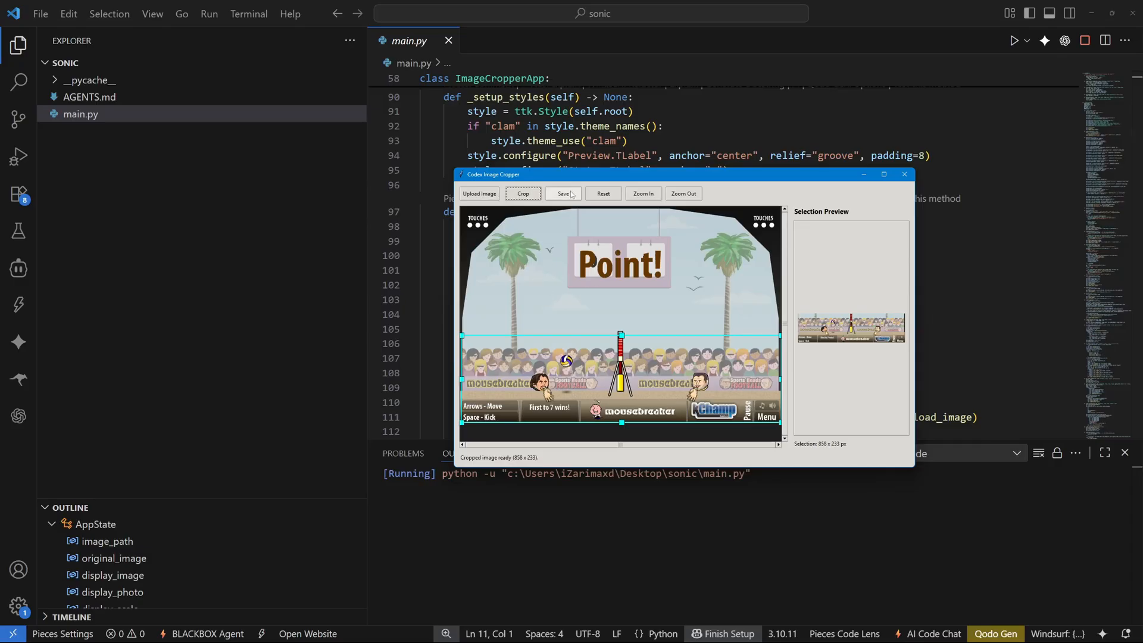
click(562, 193)
text(c)
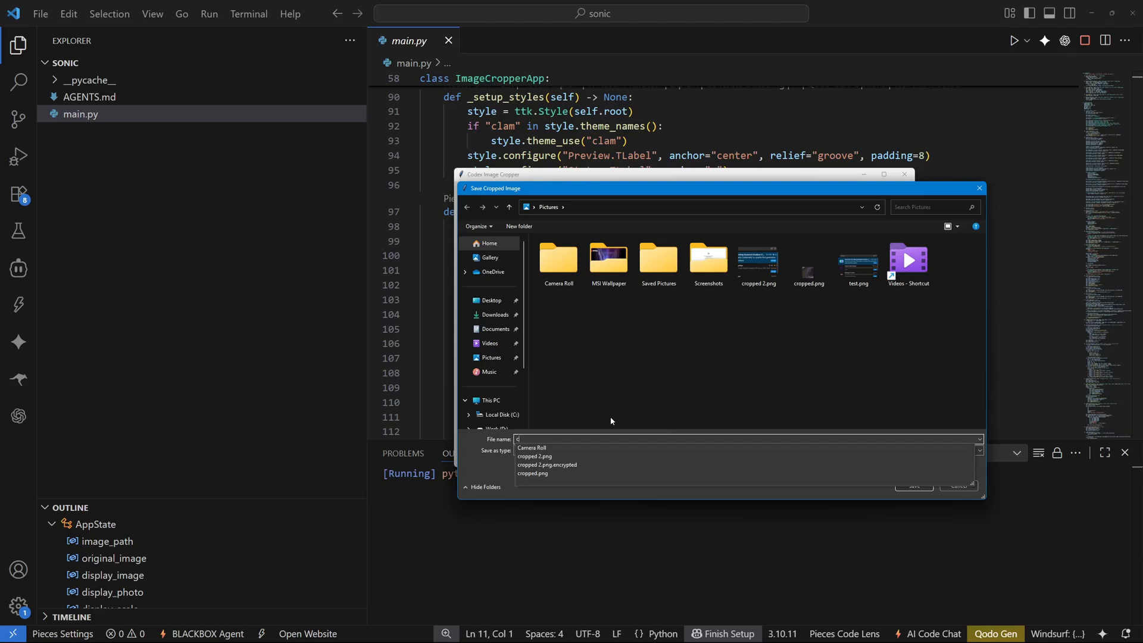
click(913, 484)
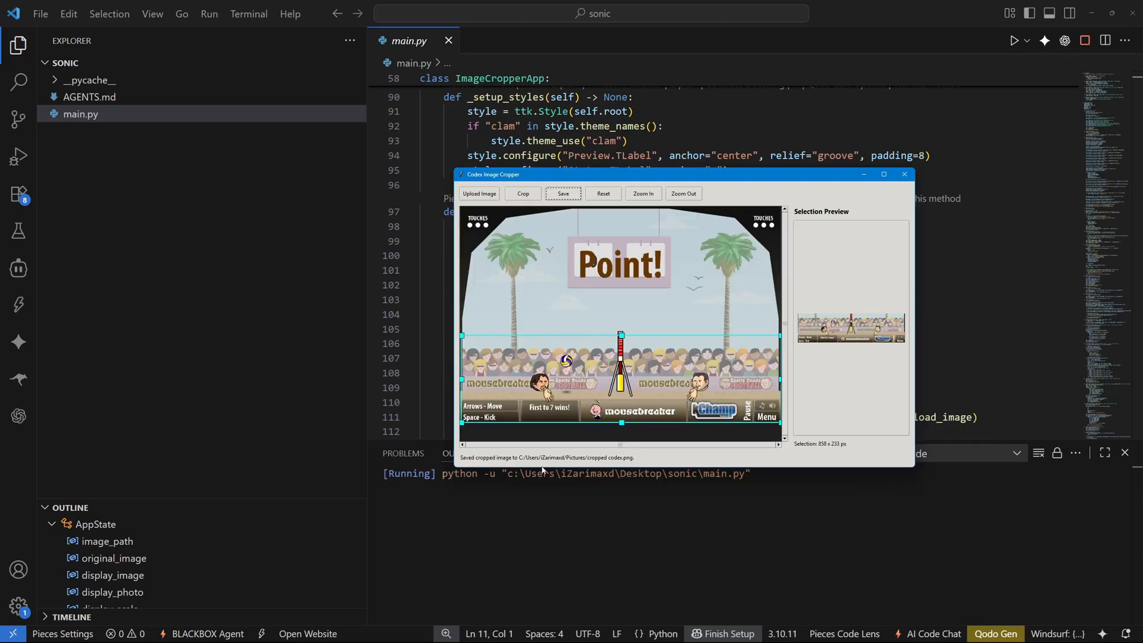
click(603, 193)
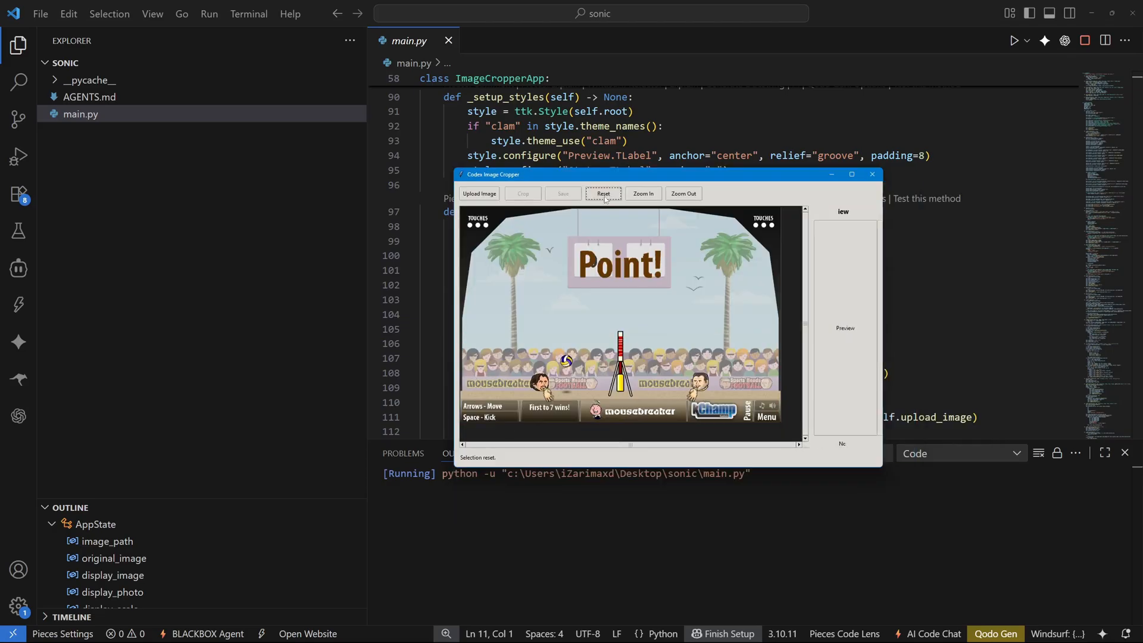
click(602, 193)
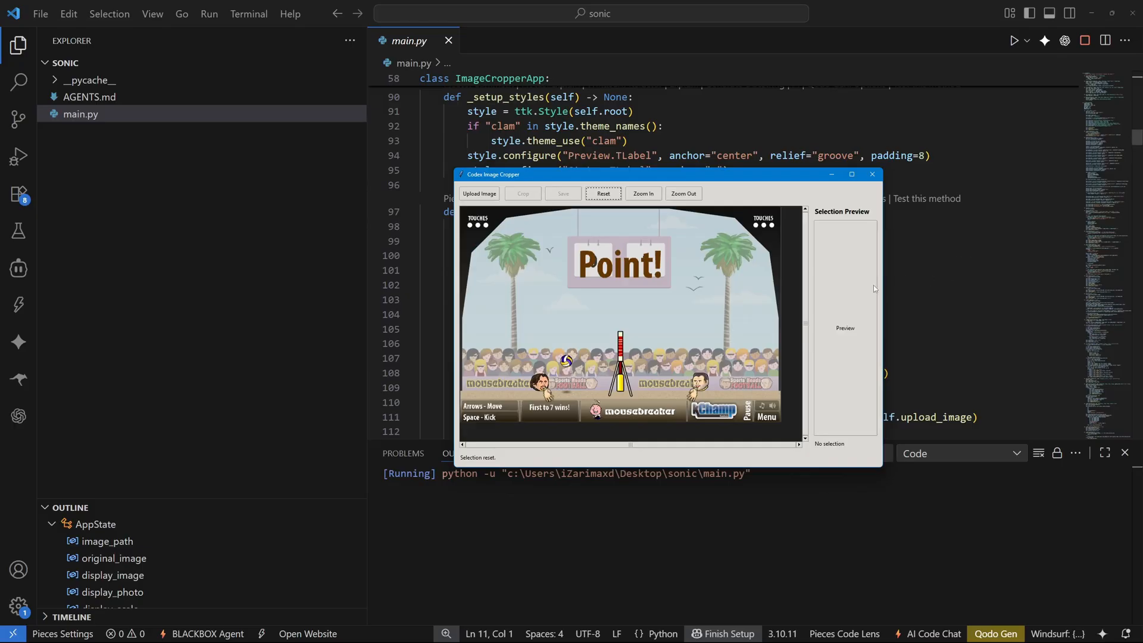
mouse_move(462, 212)
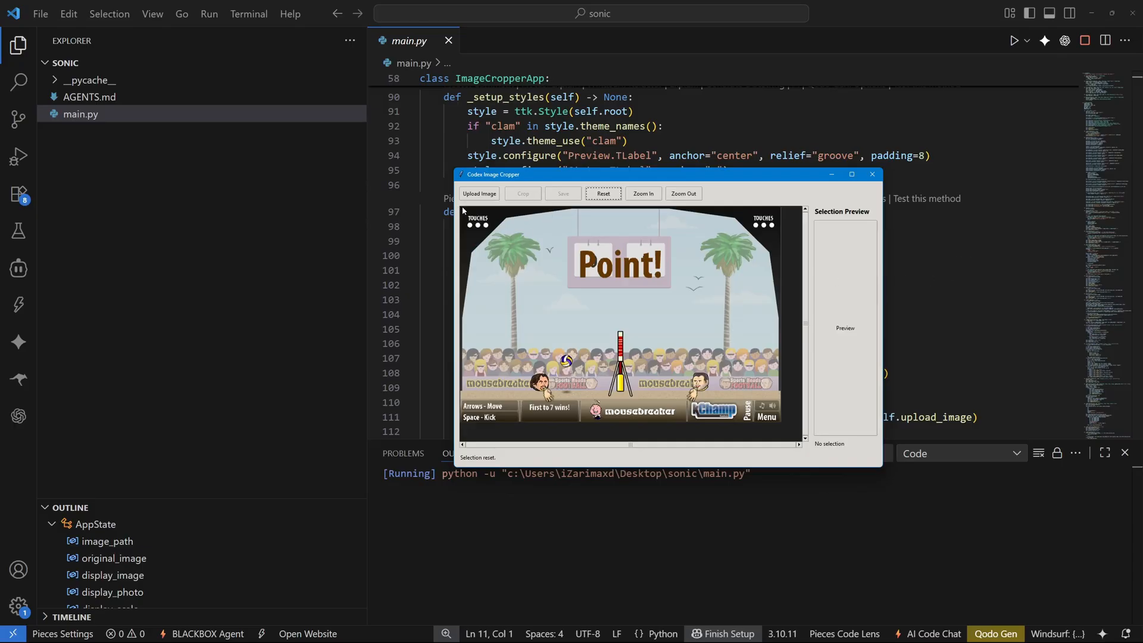
Step: Draw a new selection, move it over the Point! sign, then zoom in and back out
drag(462, 210, 778, 304)
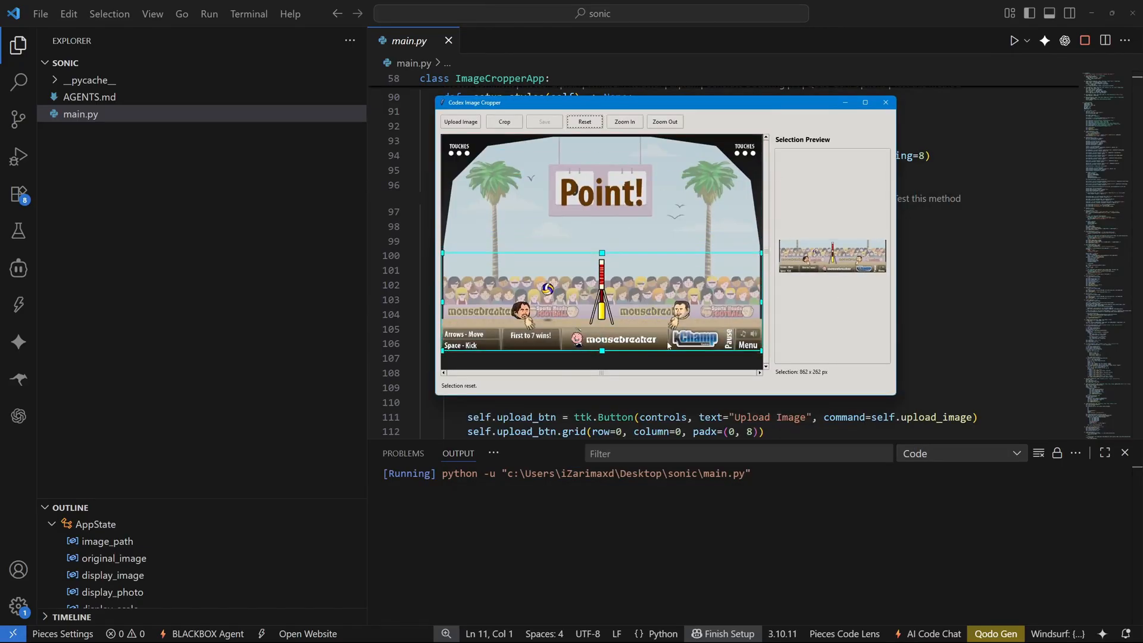
drag(601, 350, 601, 232)
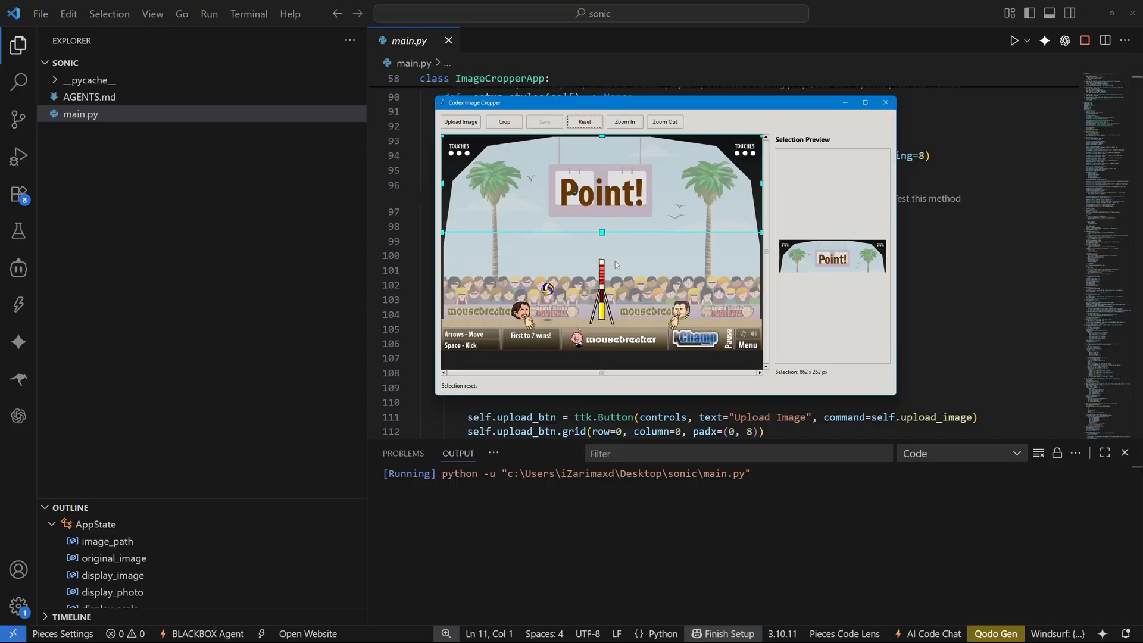
click(623, 122)
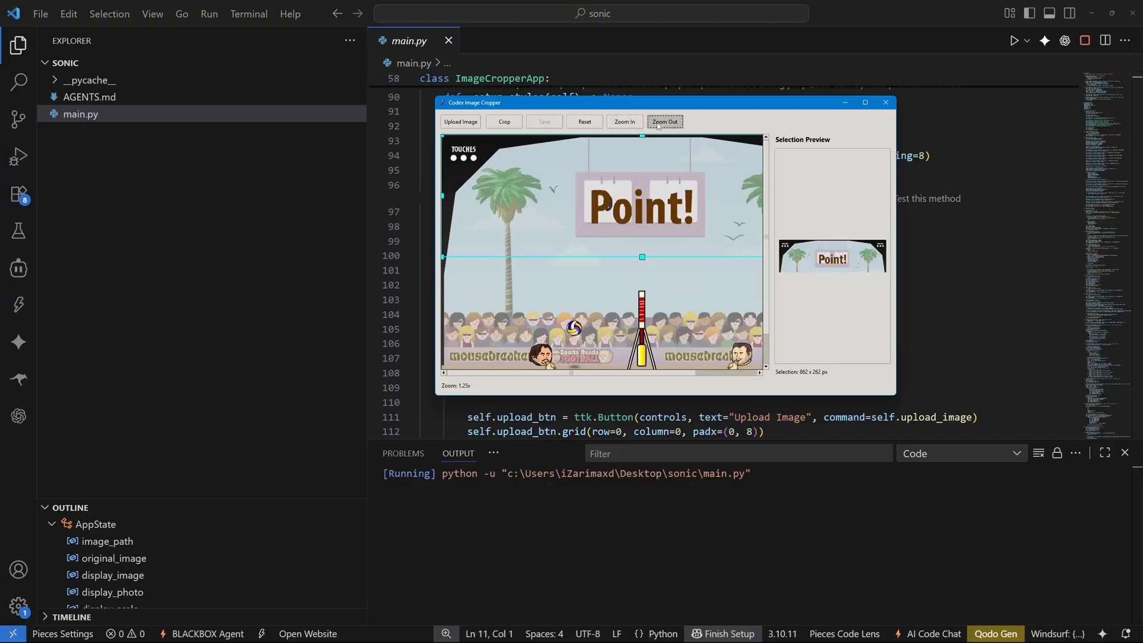
click(583, 121)
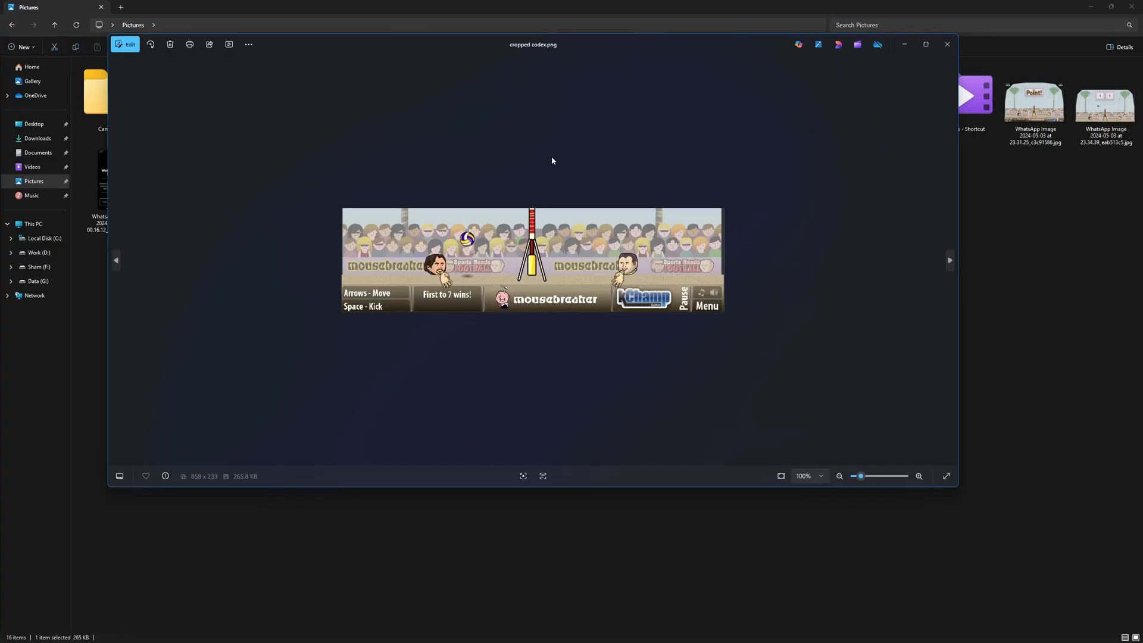
mouse_move(551, 119)
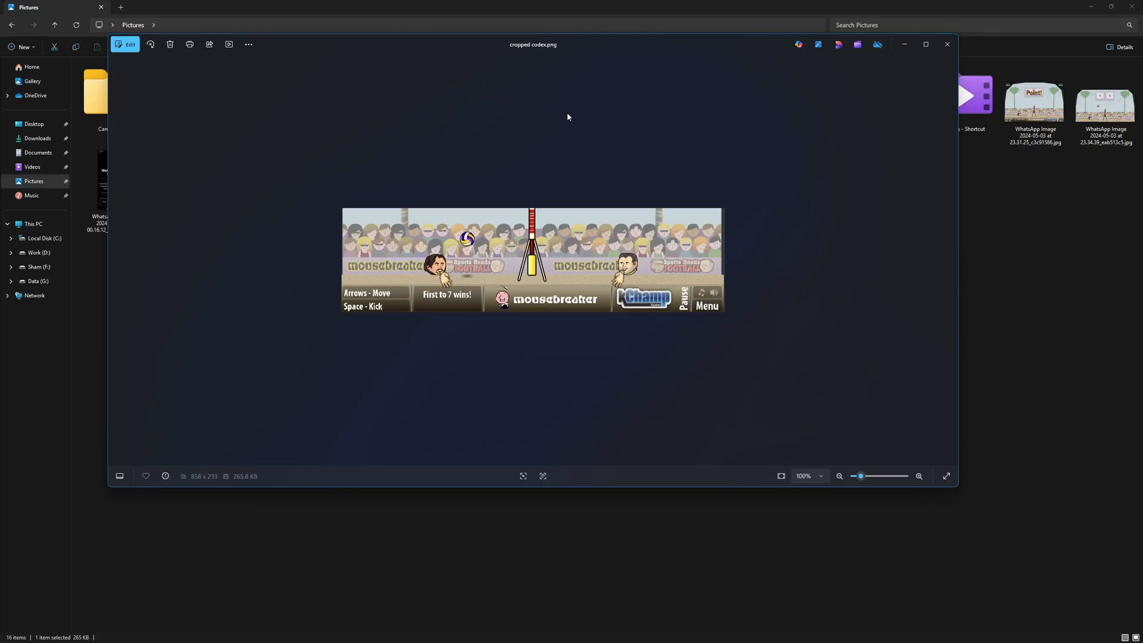
Step: View cropped codex.png (858 × 233) in Photos, nudging the viewer window slightly
drag(532, 44, 557, 58)
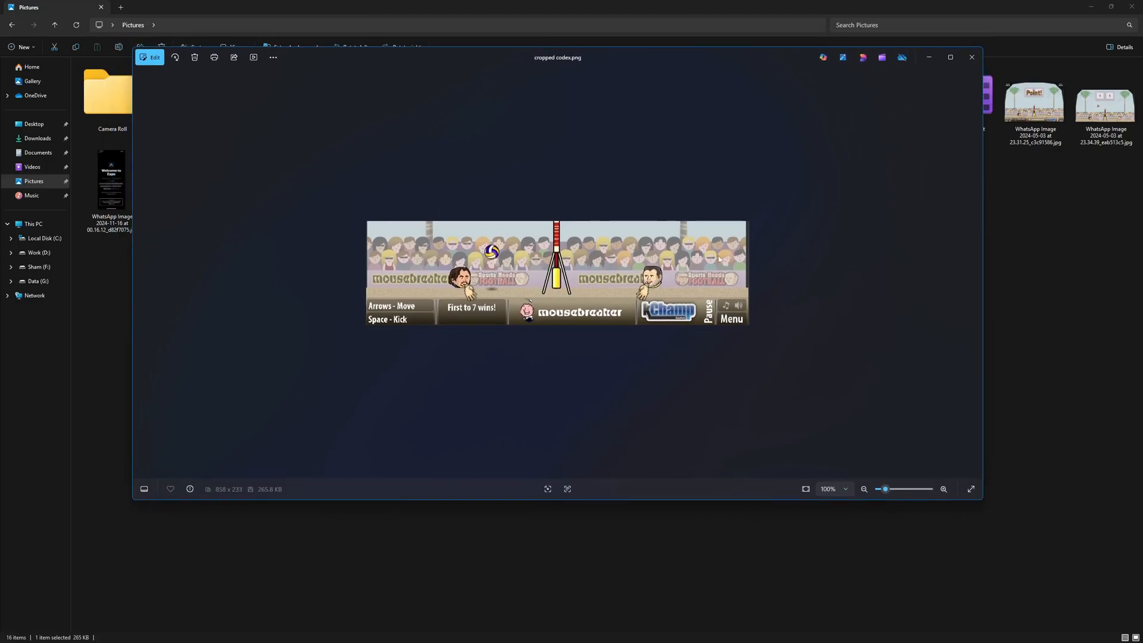
mouse_move(794, 270)
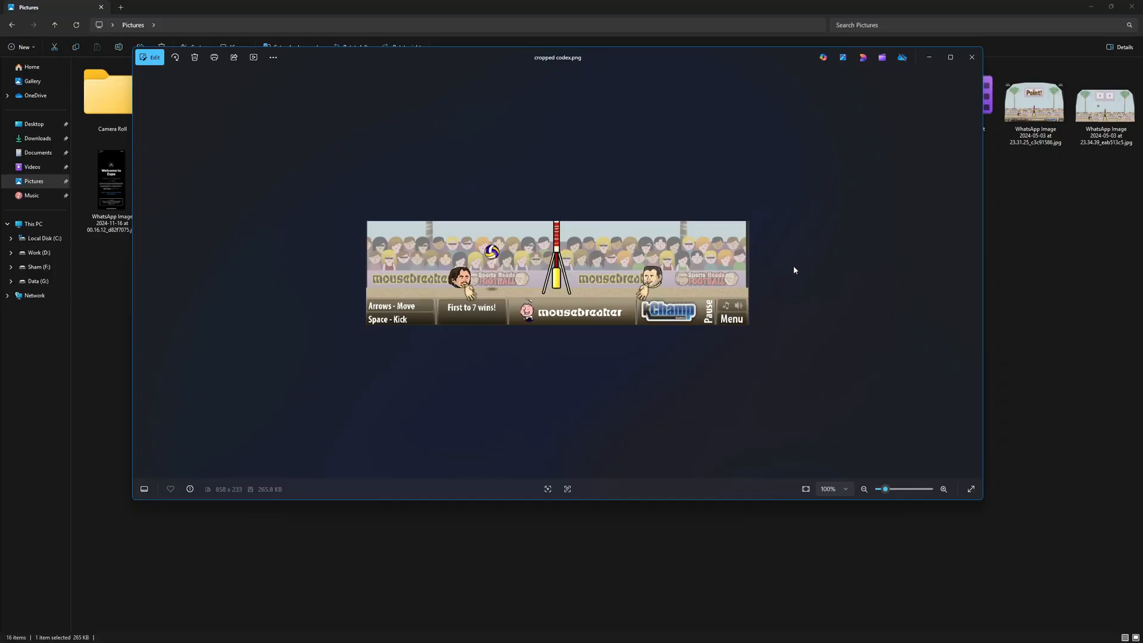